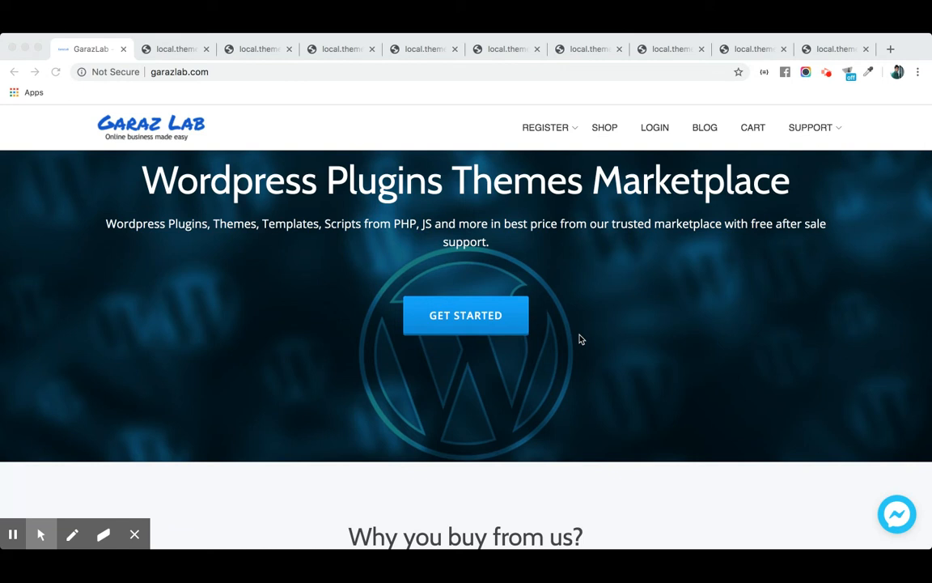
pyautogui.moveTo(551, 298)
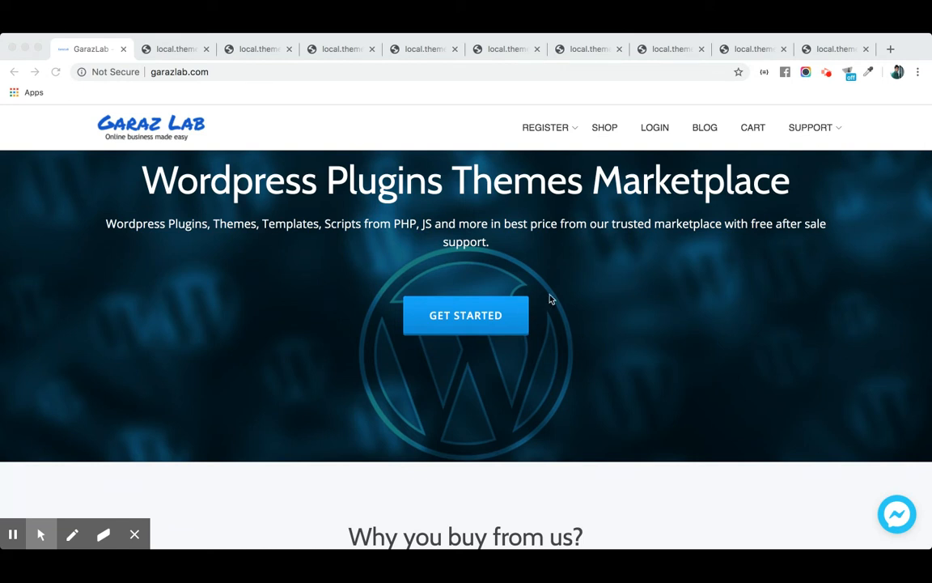
# Scroll the GarazLab marketplace homepage, then go to the Shop page
pyautogui.scroll(-3)
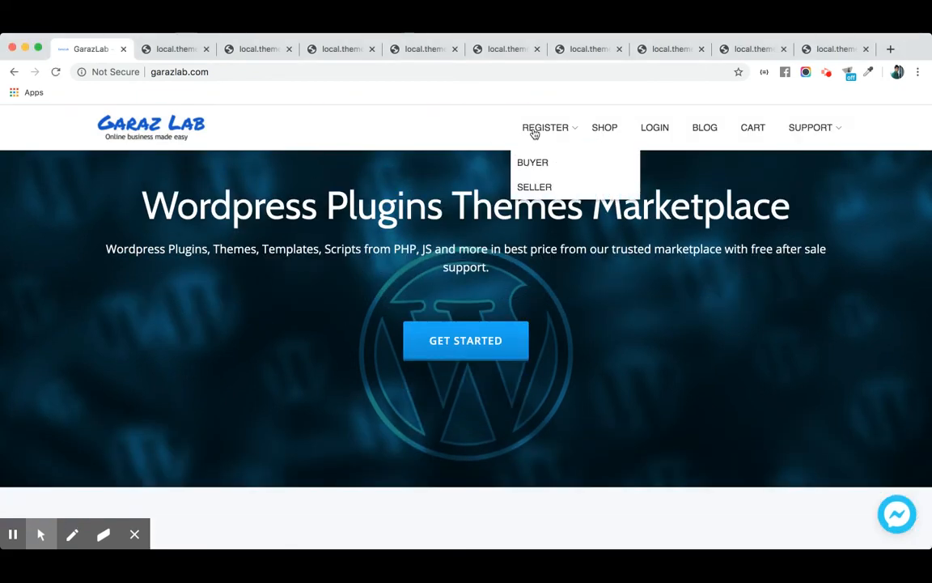
pyautogui.click(604, 127)
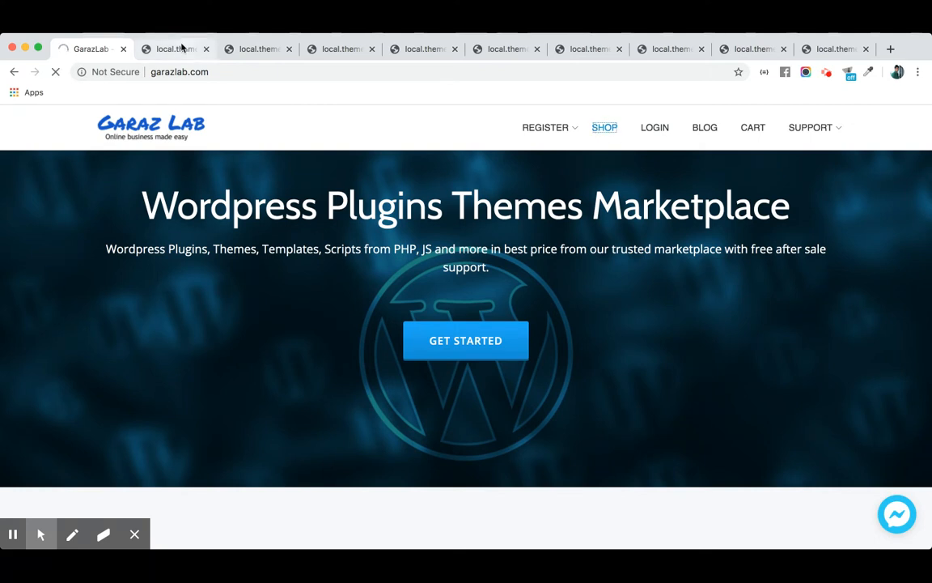
# Open the Shop listing and browse all 26 products priced at $60 each
pyautogui.click(605, 127)
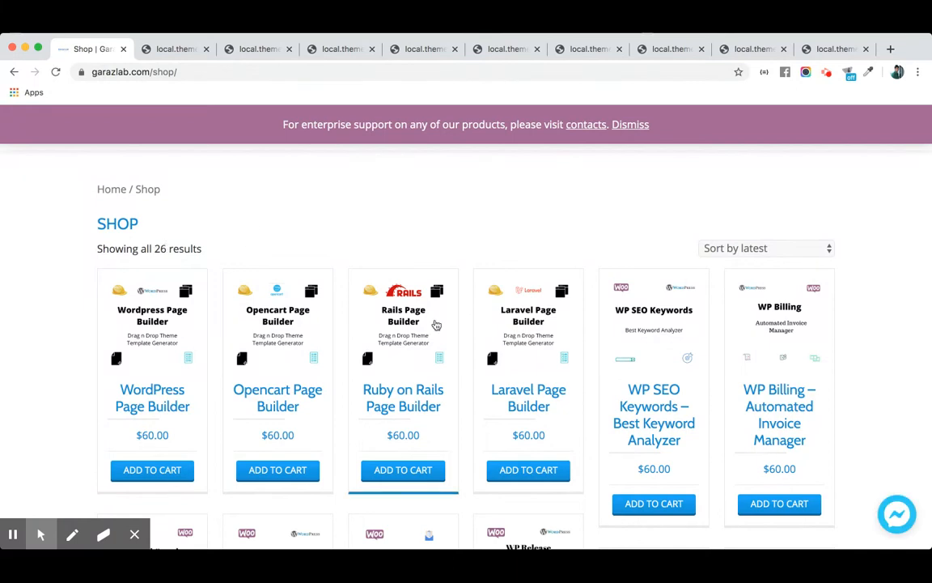
pyautogui.scroll(-3)
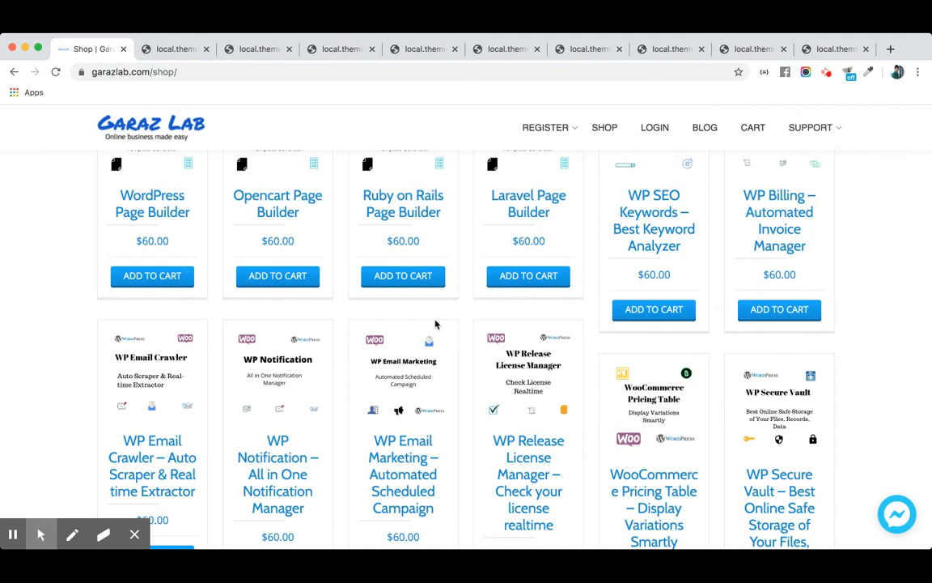
pyautogui.scroll(-3)
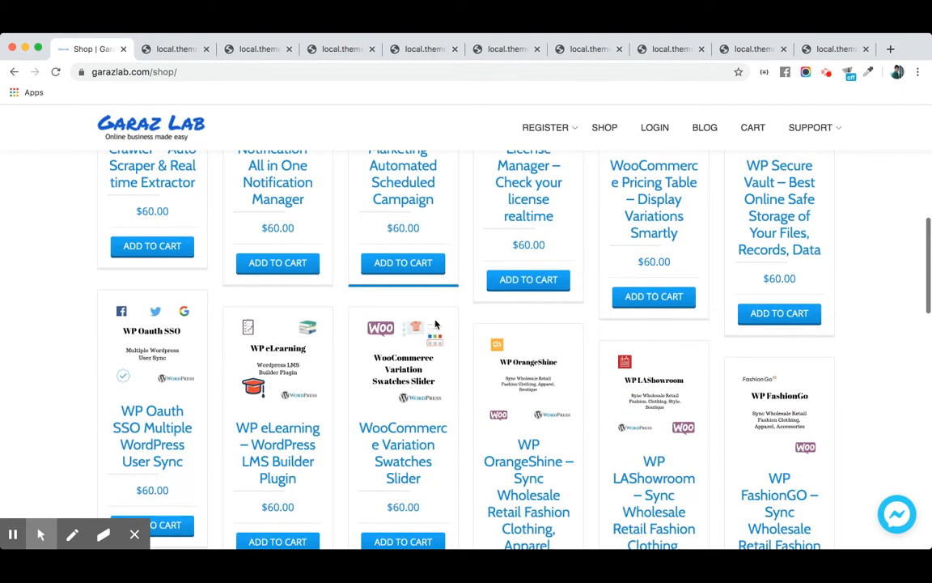
pyautogui.scroll(-3)
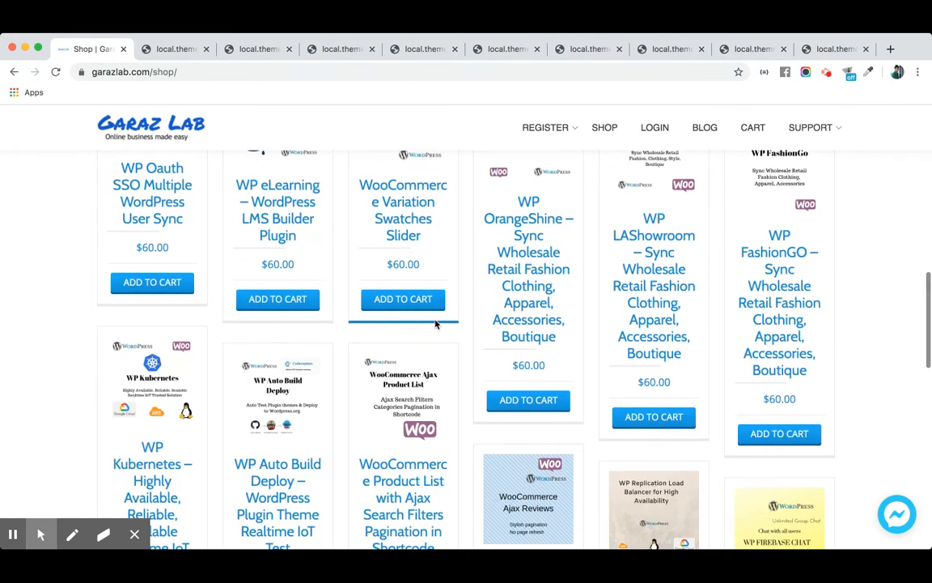
pyautogui.scroll(-3)
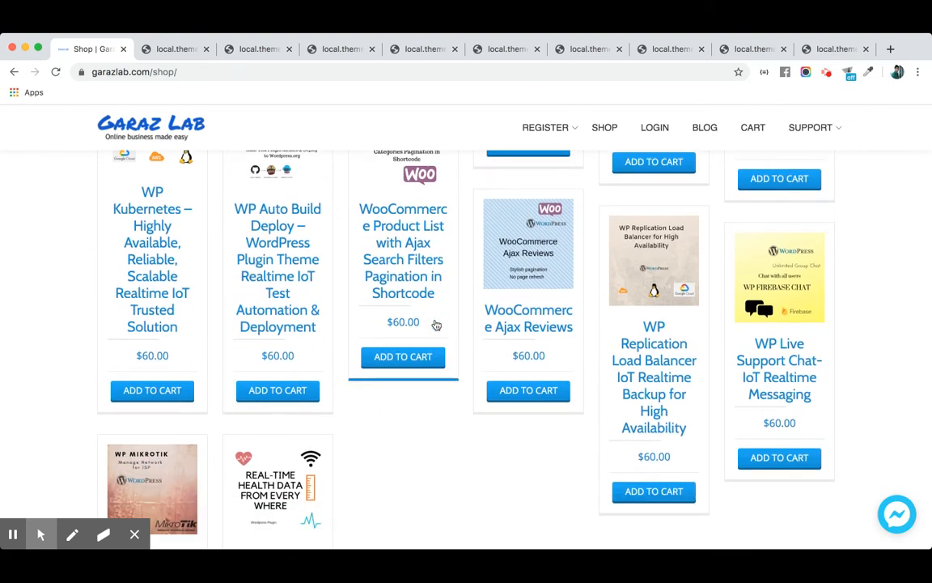
pyautogui.scroll(-3)
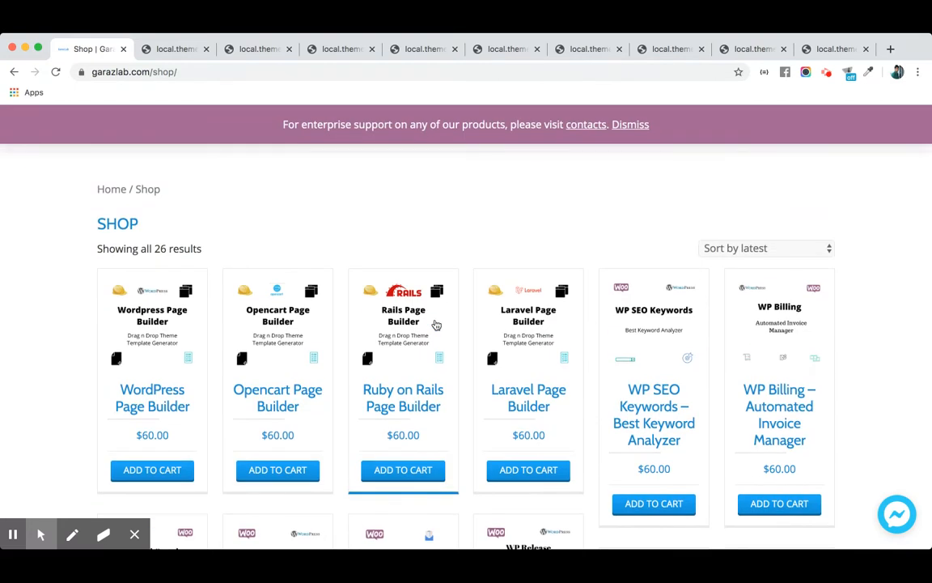
# Open the Laravel Page Builder product page and read down to its Features list
pyautogui.click(529, 398)
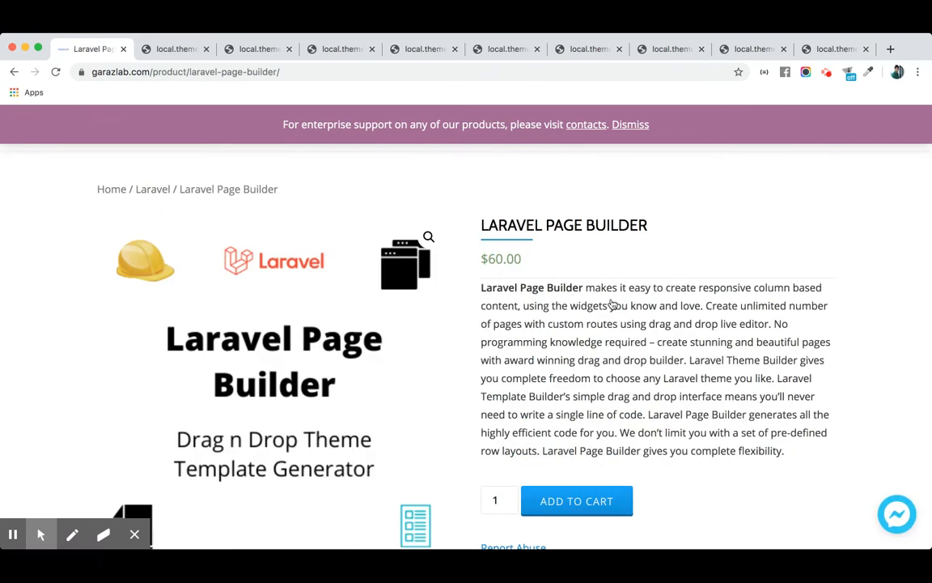
pyautogui.scroll(-3)
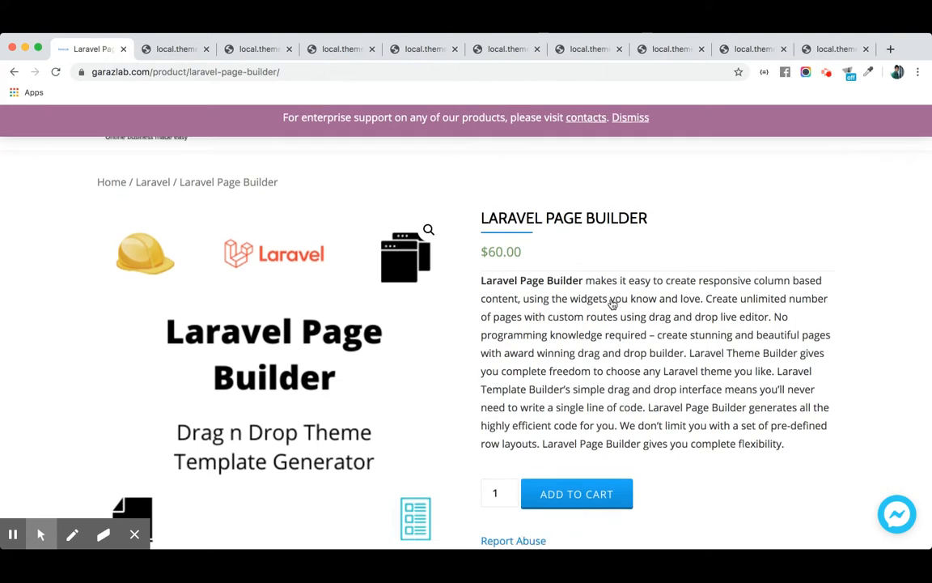
pyautogui.scroll(-3)
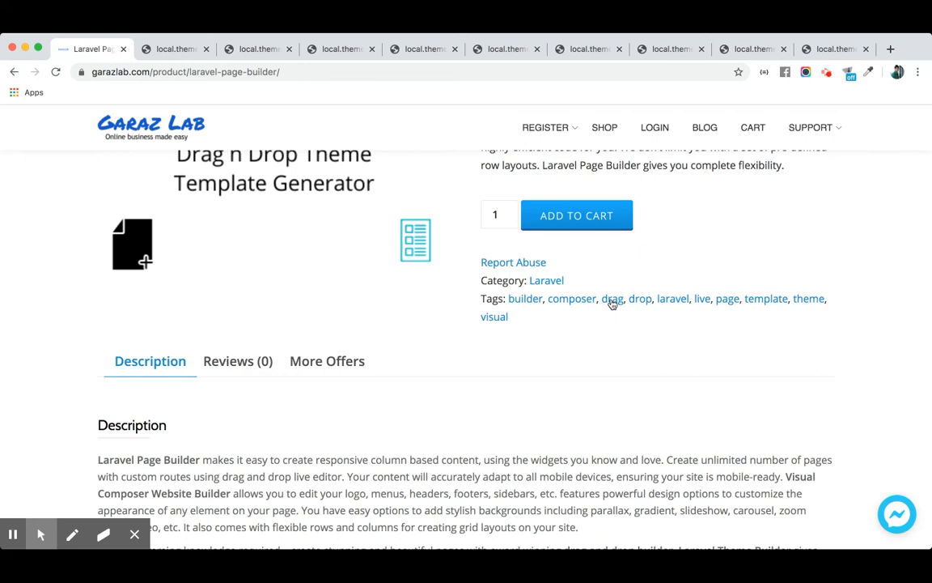
pyautogui.scroll(-3)
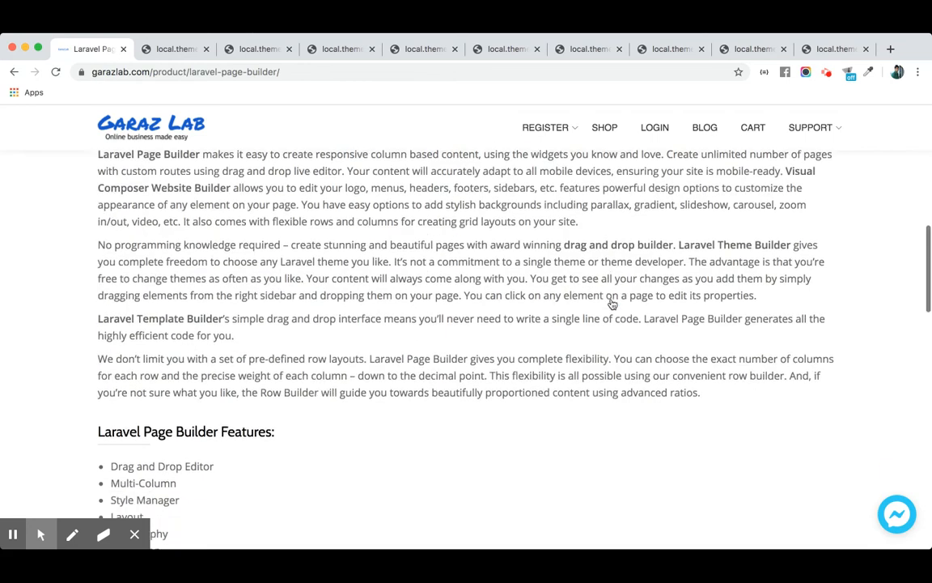
pyautogui.scroll(-3)
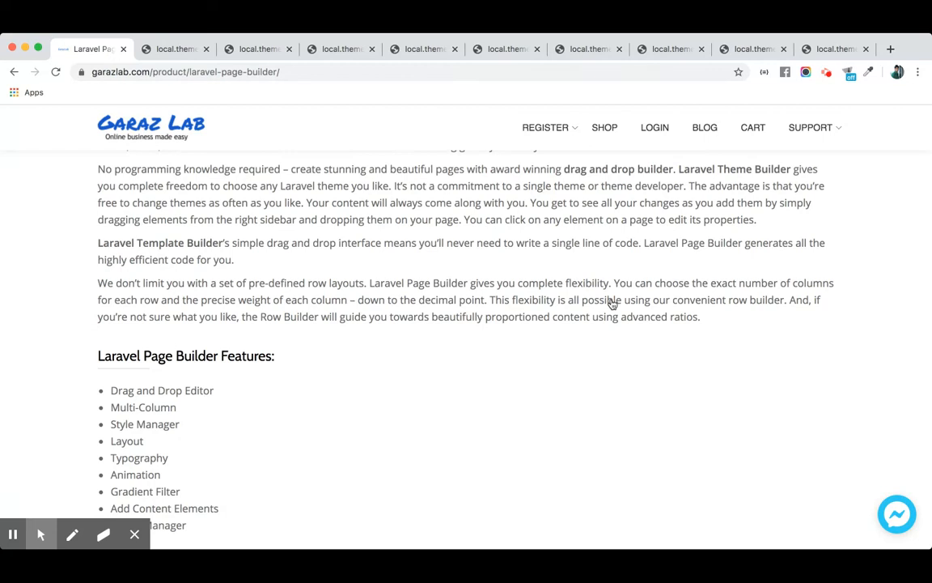
pyautogui.moveTo(346, 172)
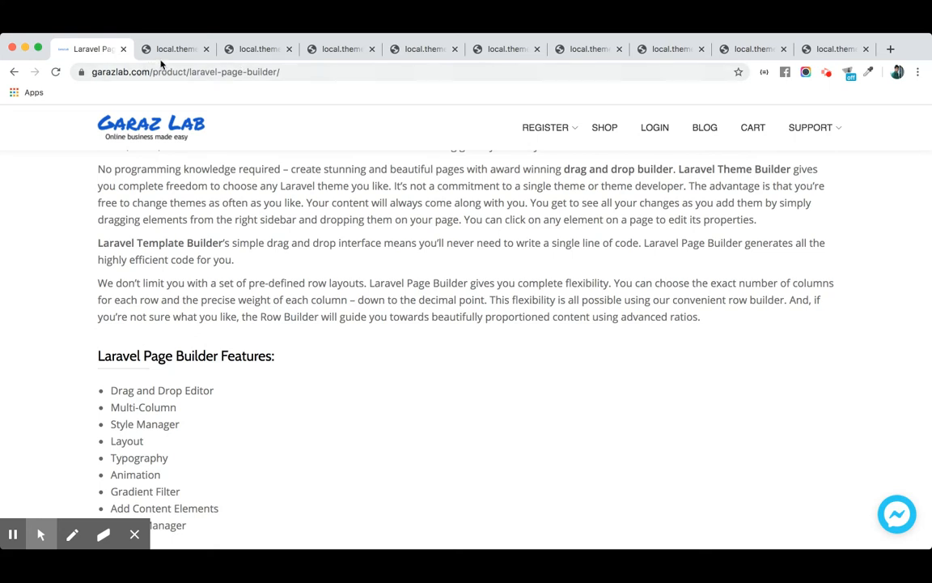
pyautogui.scroll(-3)
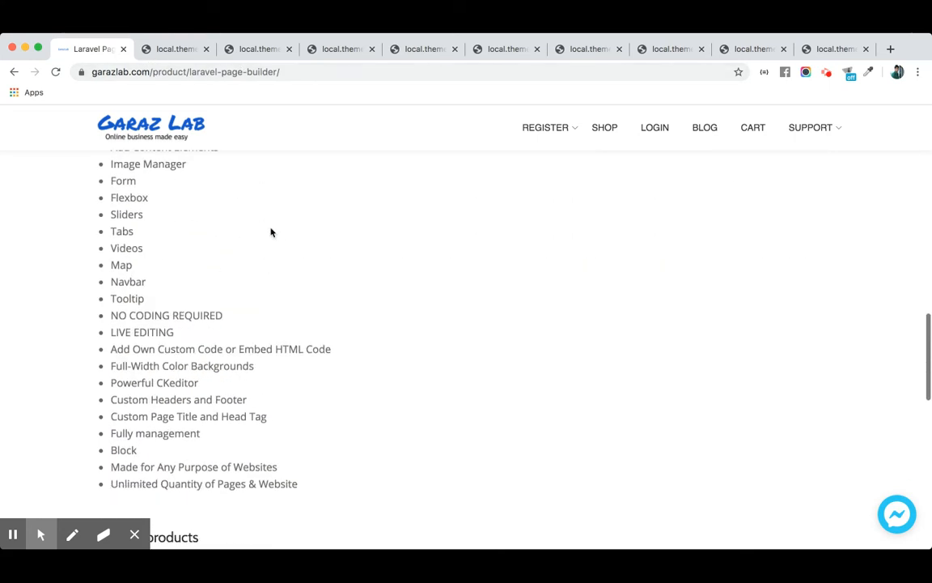
pyautogui.scroll(-3)
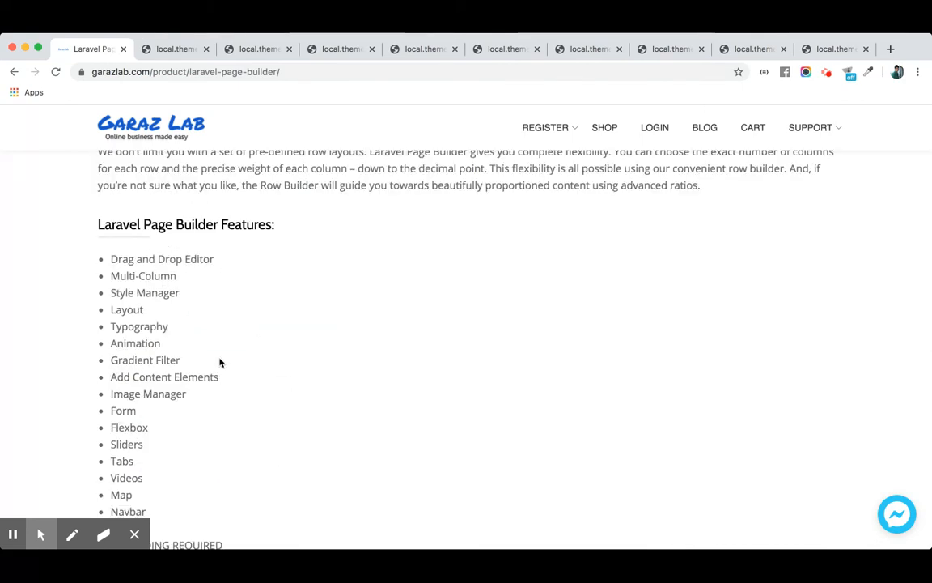
pyautogui.moveTo(146, 293)
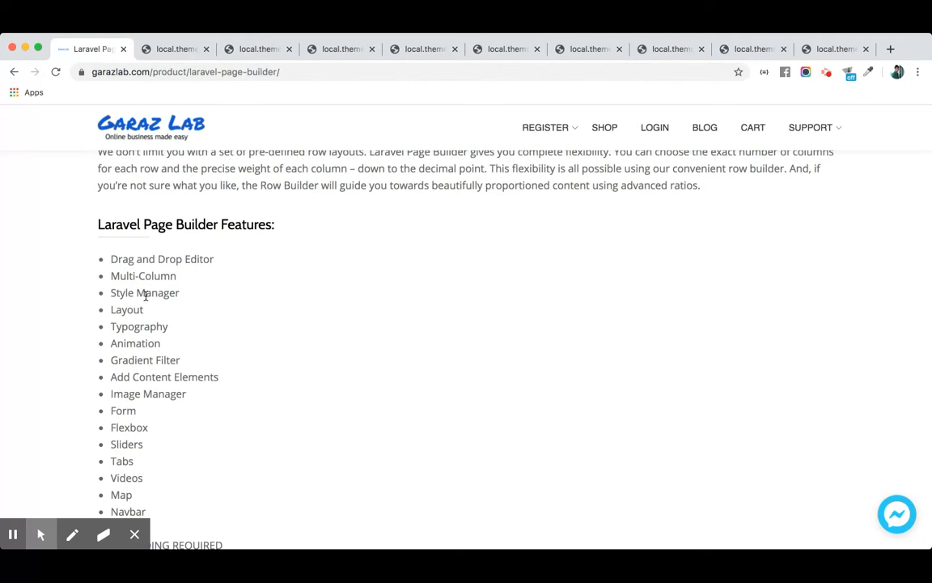
pyautogui.moveTo(113, 257)
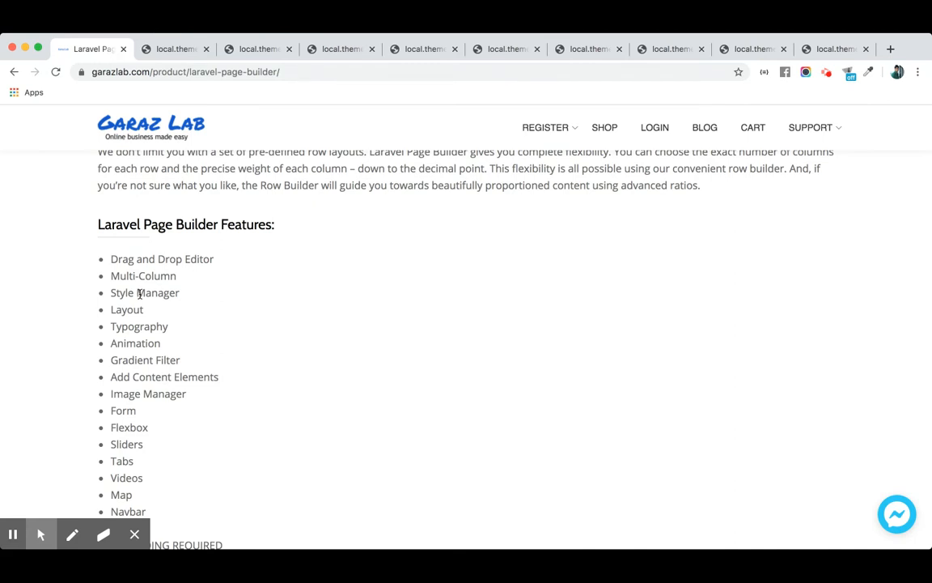
pyautogui.moveTo(156, 322)
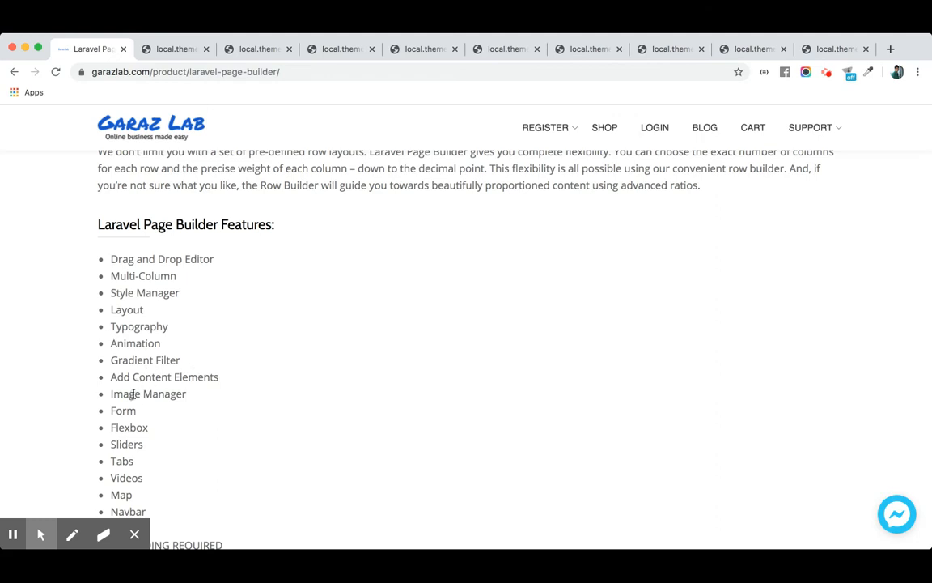
pyautogui.scroll(-3)
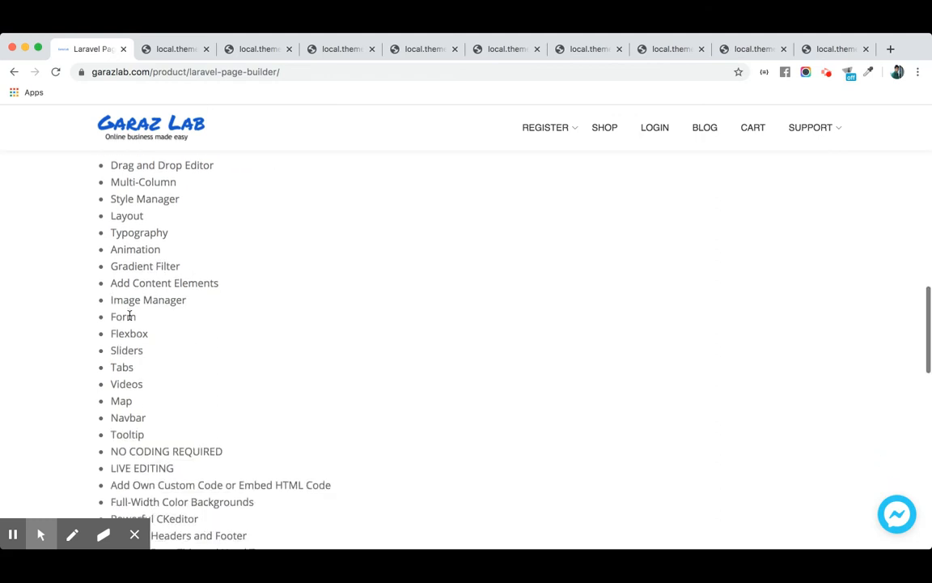
pyautogui.doubleClick(123, 316)
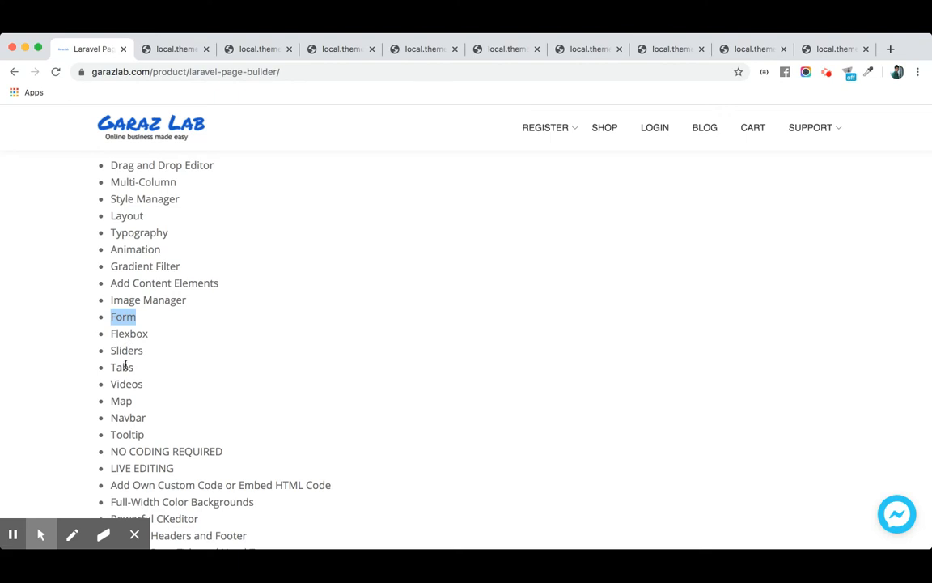
pyautogui.scroll(-3)
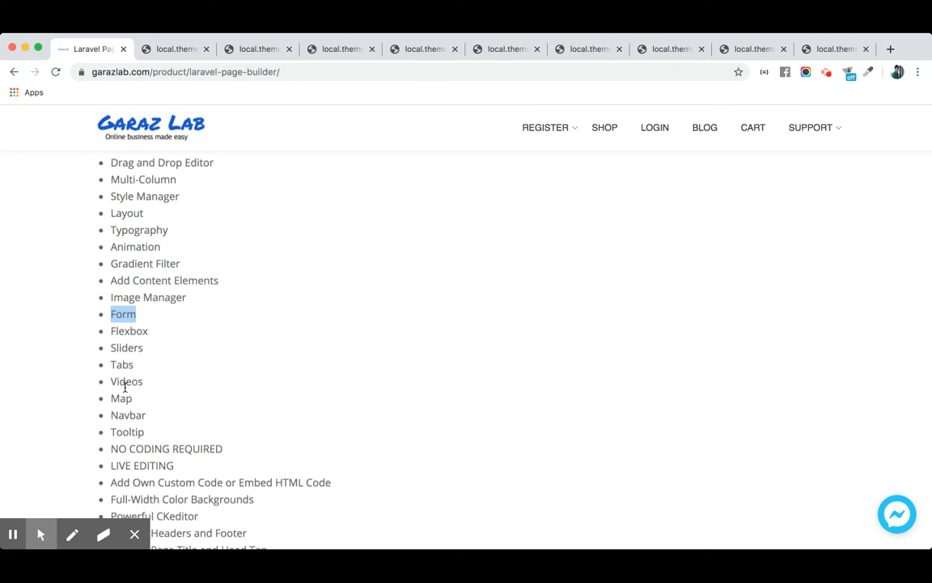
pyautogui.scroll(-3)
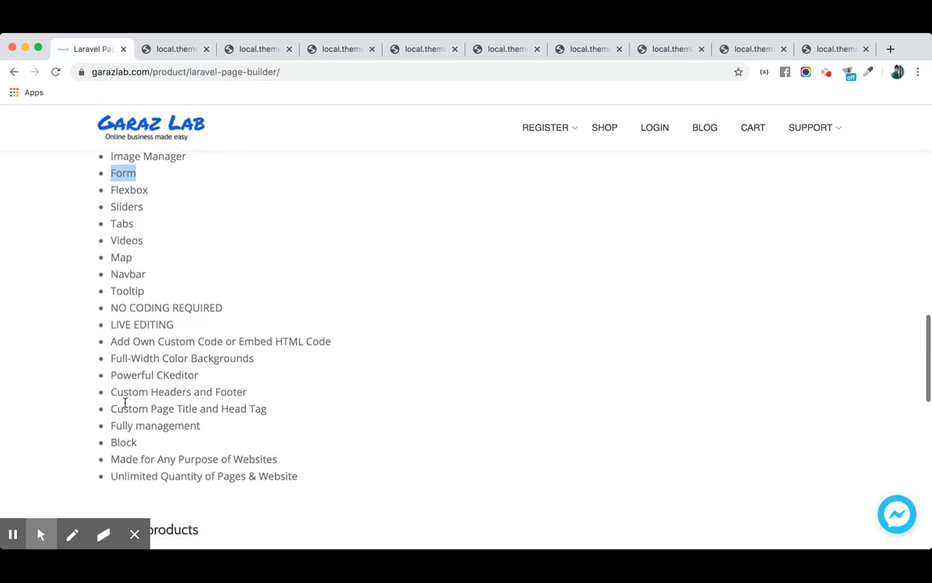
pyautogui.scroll(-3)
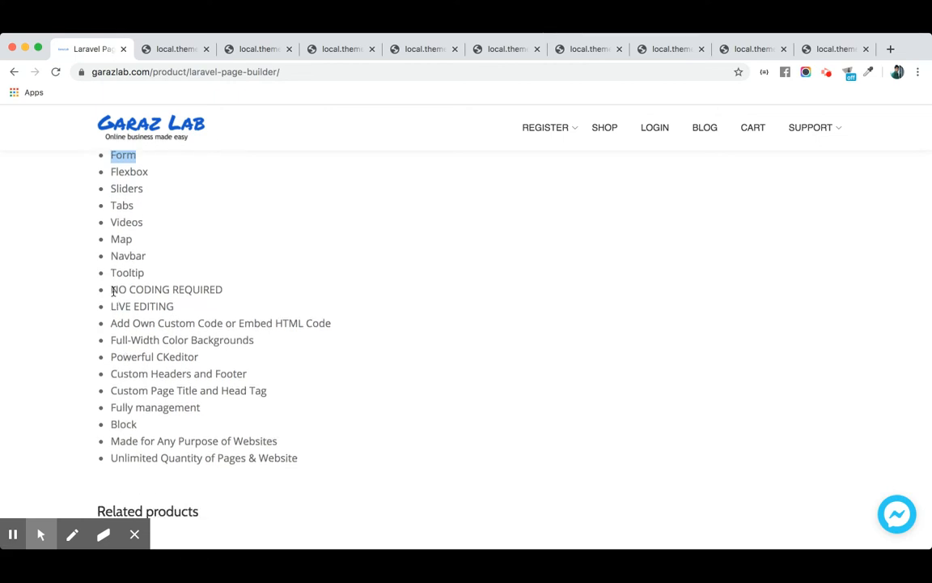
pyautogui.moveTo(207, 289)
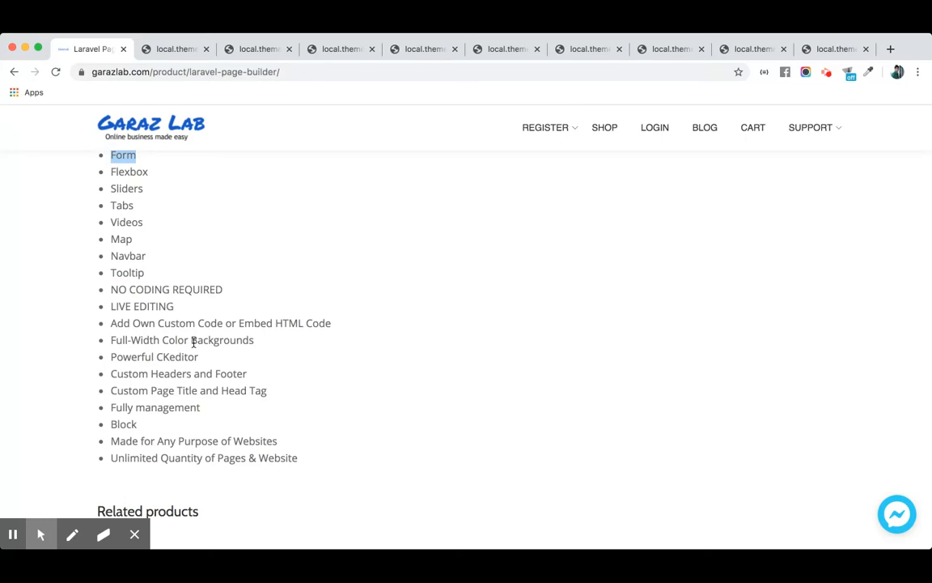
pyautogui.moveTo(180, 360)
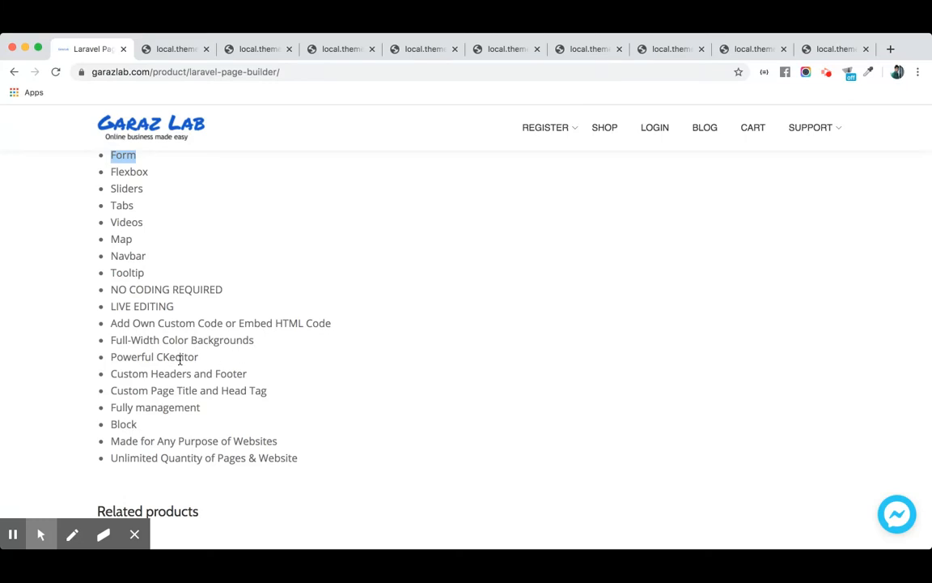
pyautogui.doubleClick(177, 356)
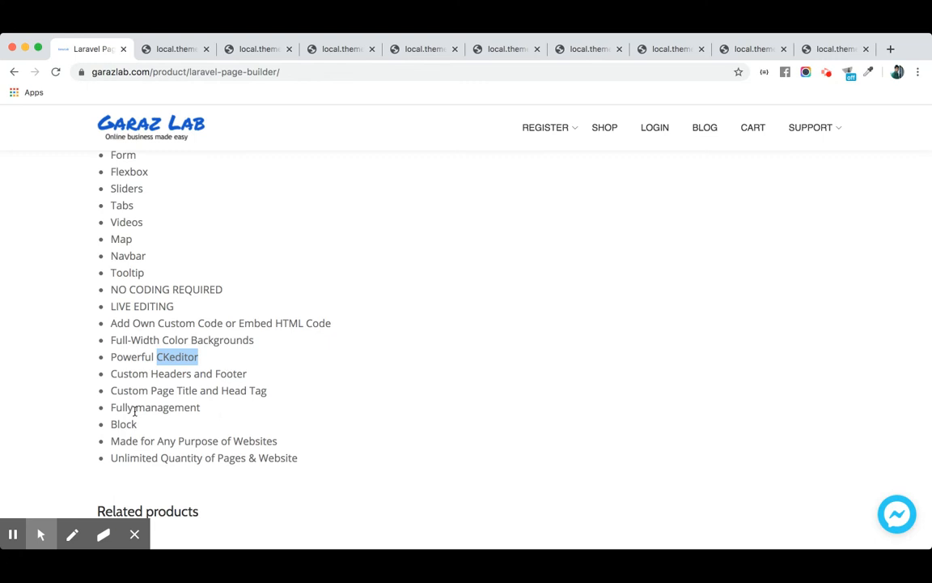
pyautogui.moveTo(124, 422)
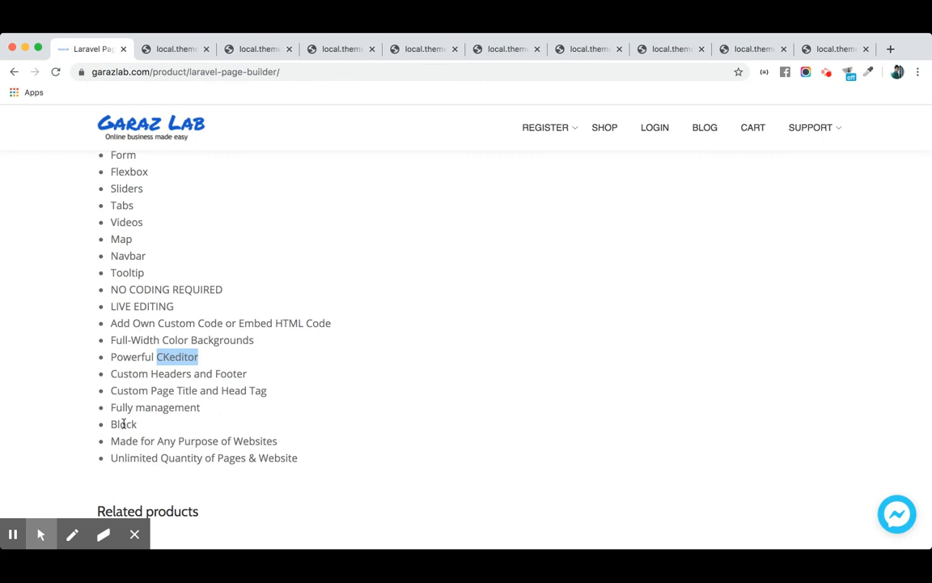
pyautogui.scroll(-3)
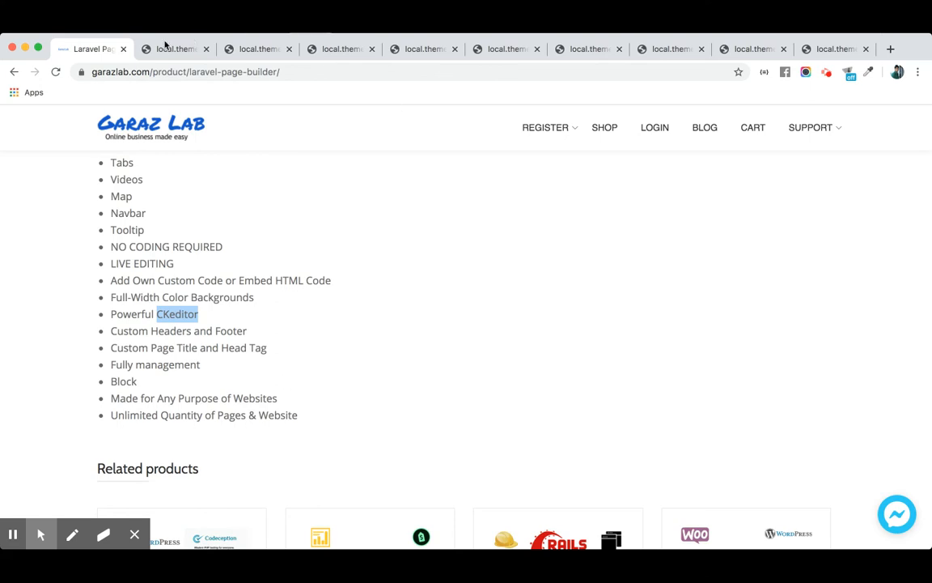
# Switch to the local.theme.com tab showing the empty Name/Route create-page form
pyautogui.click(174, 48)
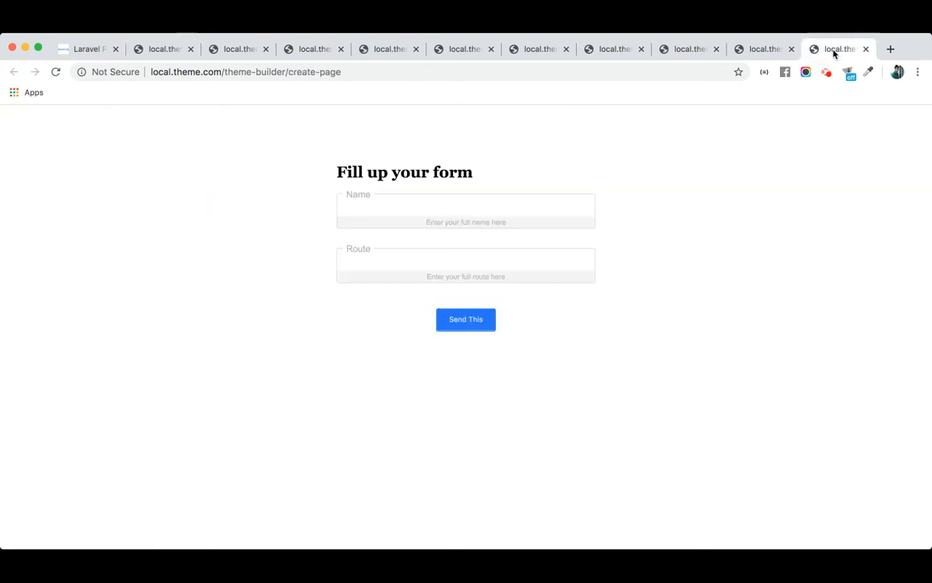
pyautogui.click(466, 210)
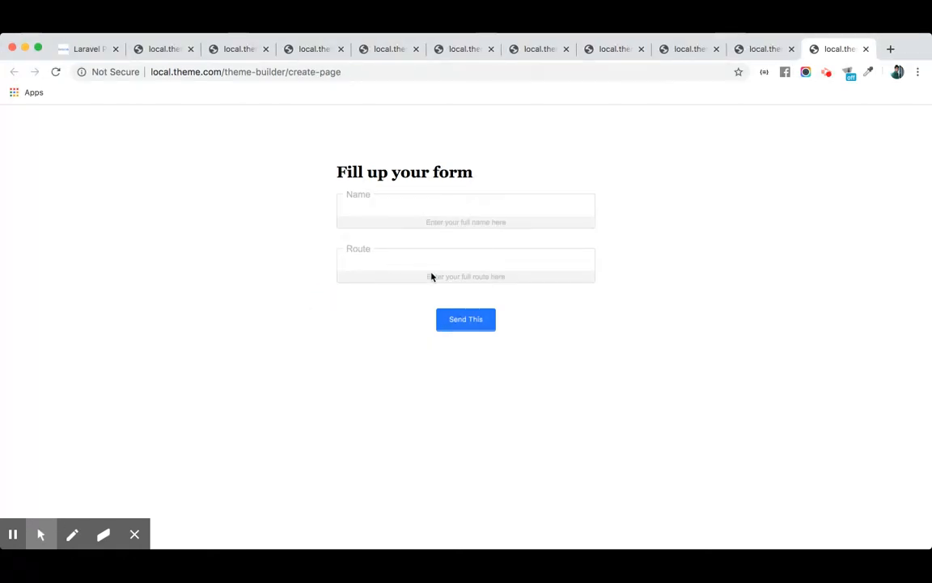
pyautogui.moveTo(497, 273)
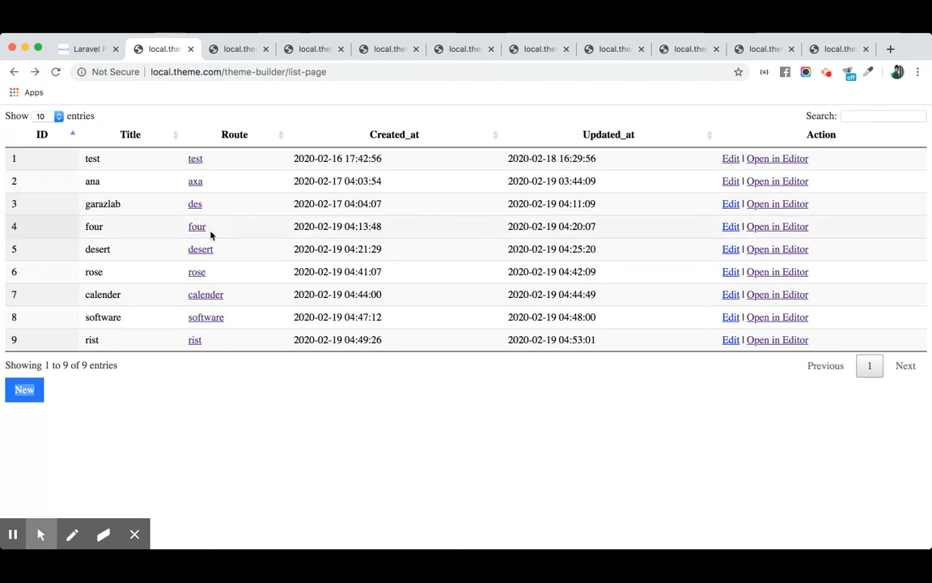
pyautogui.moveTo(239, 48)
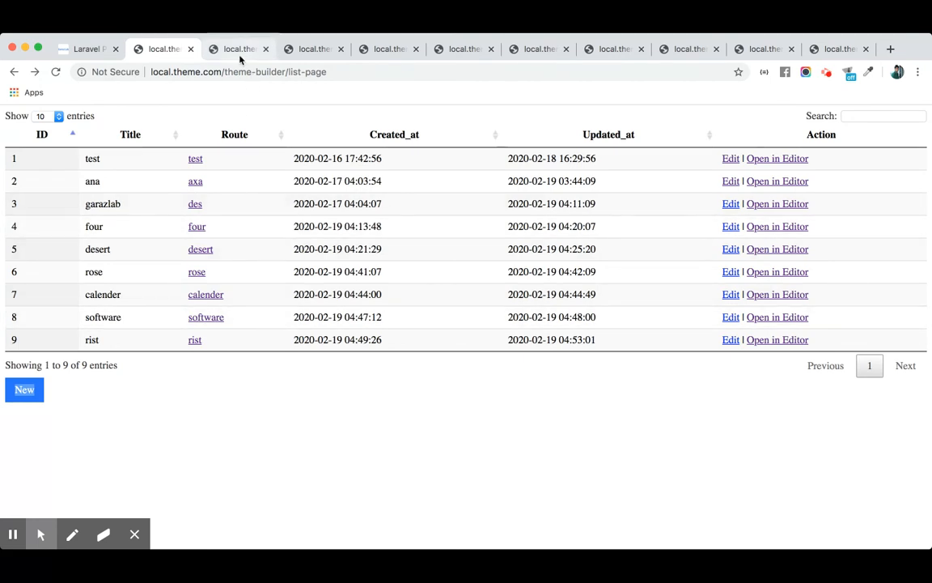
# Open the rist route preview and scroll through the Risoto restaurant site
pyautogui.click(194, 340)
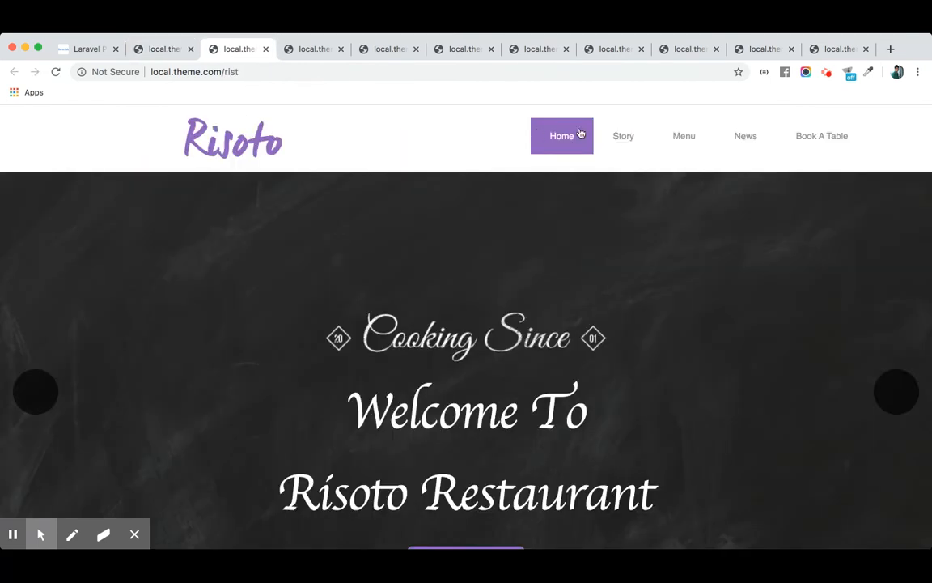
pyautogui.moveTo(412, 264)
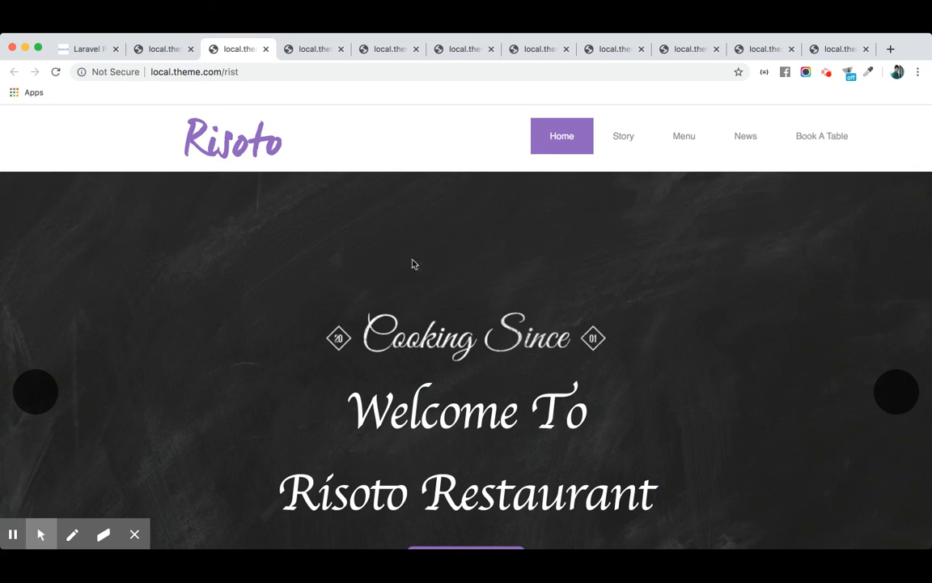
pyautogui.scroll(-3)
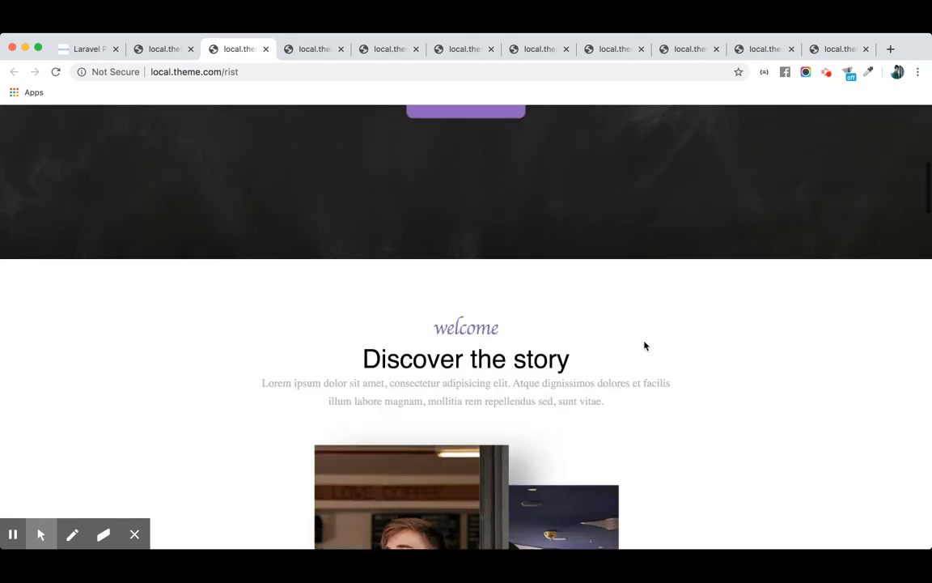
pyautogui.scroll(-3)
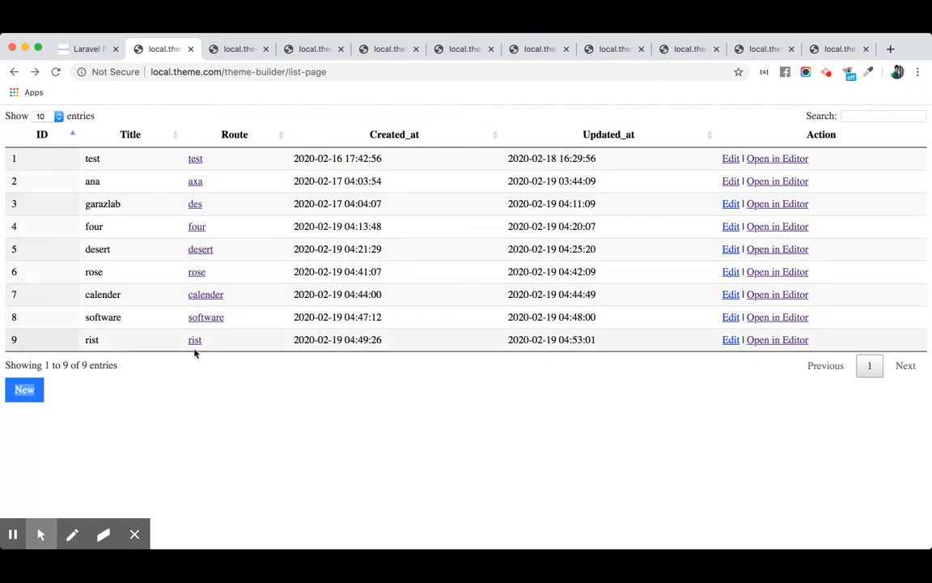
# Reopen the rist page, scroll to its footer, and return to the page list
pyautogui.click(195, 339)
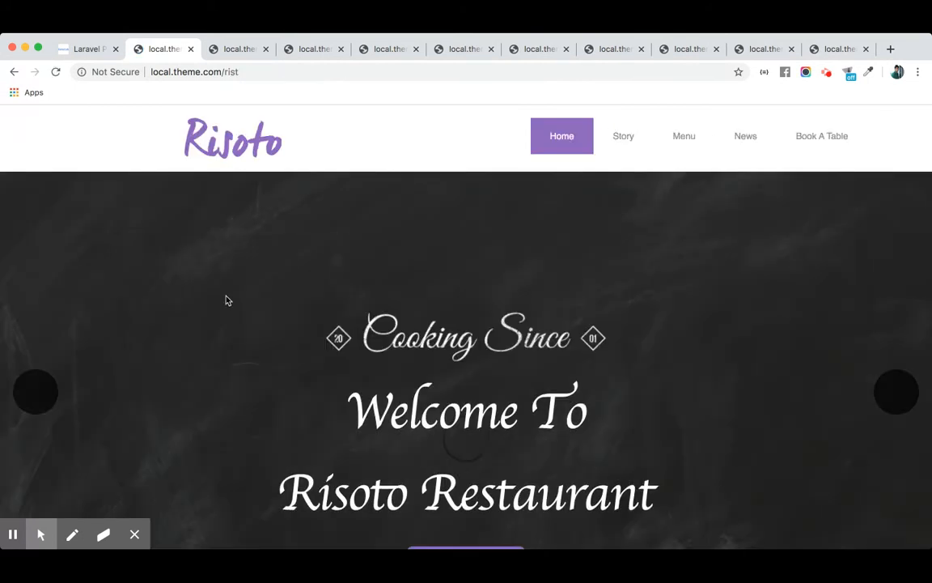
pyautogui.scroll(-3)
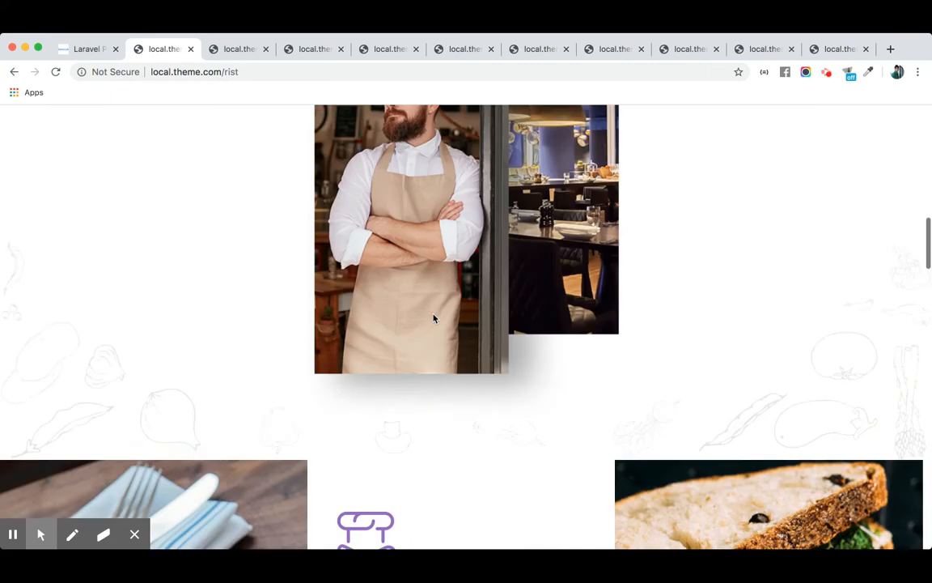
pyautogui.scroll(-3)
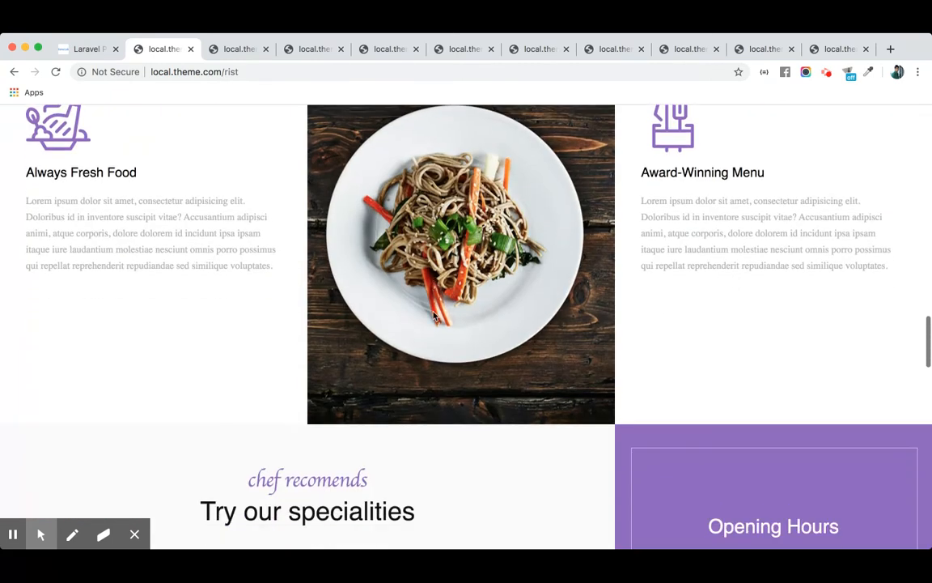
pyautogui.scroll(-3)
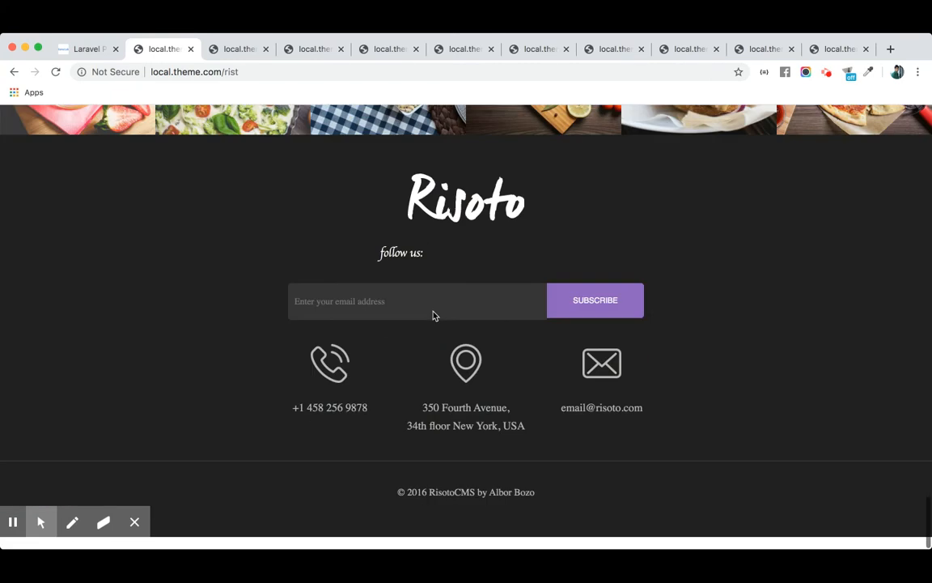
pyautogui.click(15, 72)
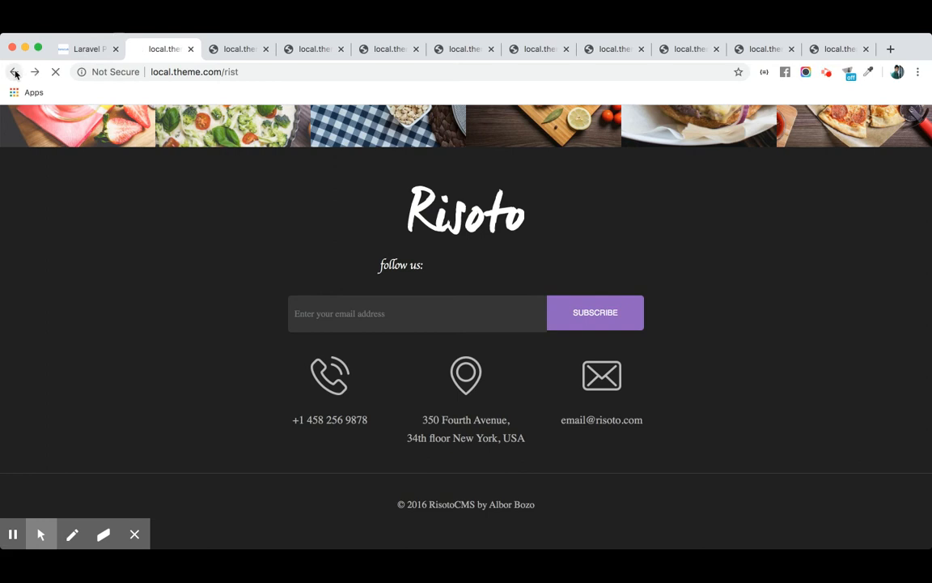
pyautogui.click(14, 72)
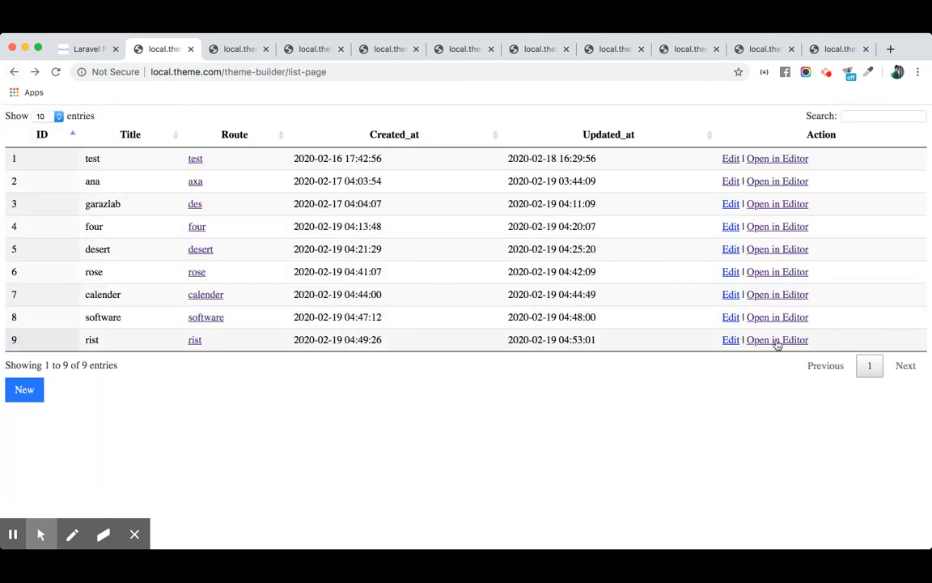
# Open the rist page (row 9) in the editor and scroll through it
pyautogui.click(777, 339)
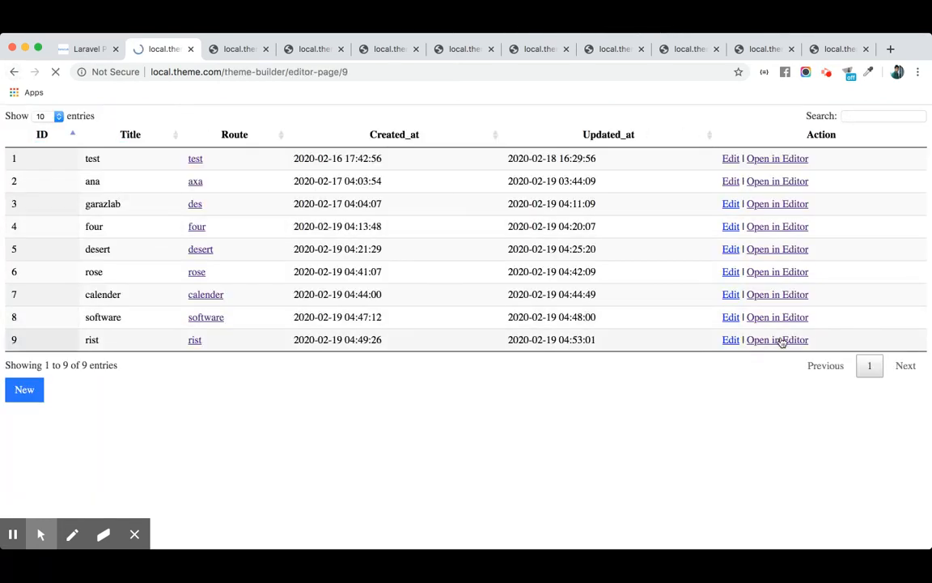
pyautogui.click(777, 340)
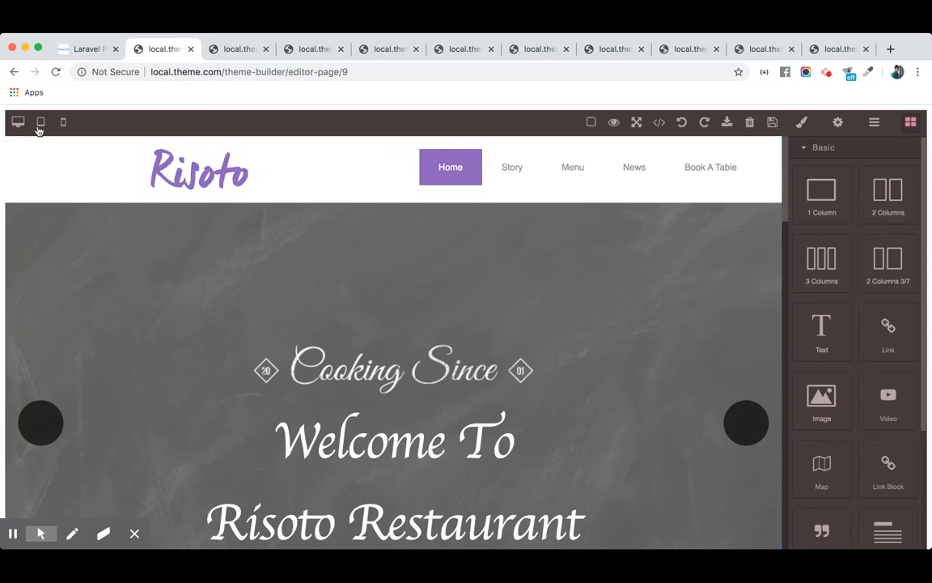
pyautogui.moveTo(72, 133)
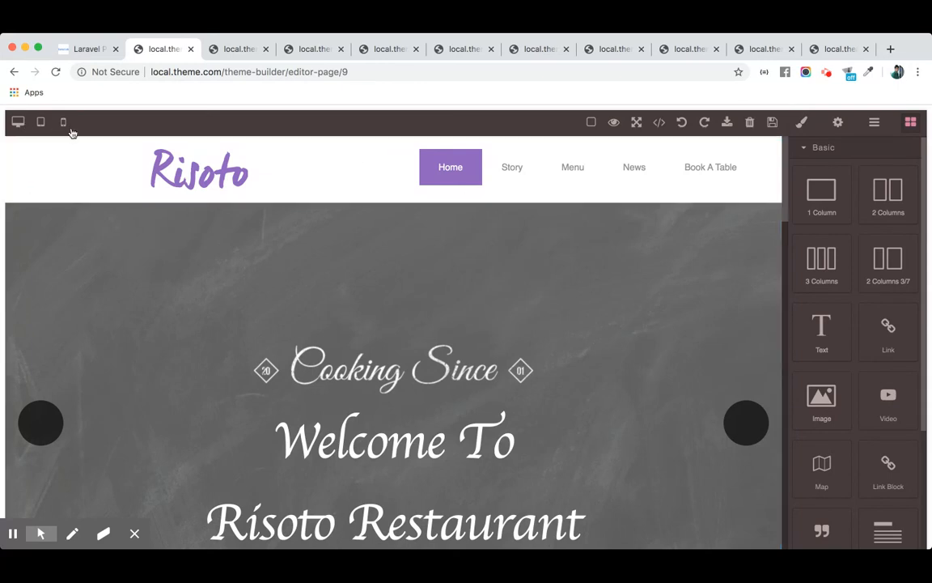
pyautogui.scroll(-3)
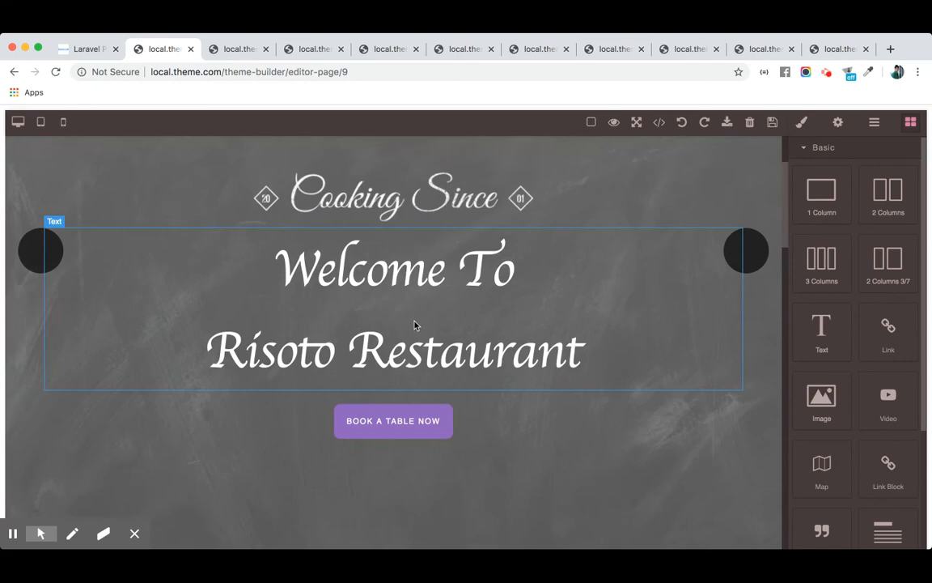
pyautogui.scroll(-3)
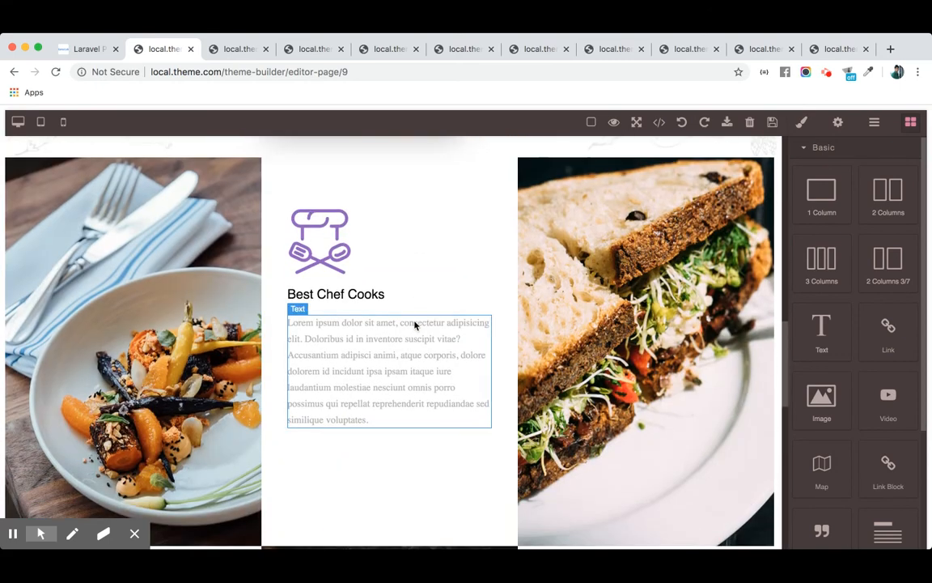
pyautogui.scroll(-3)
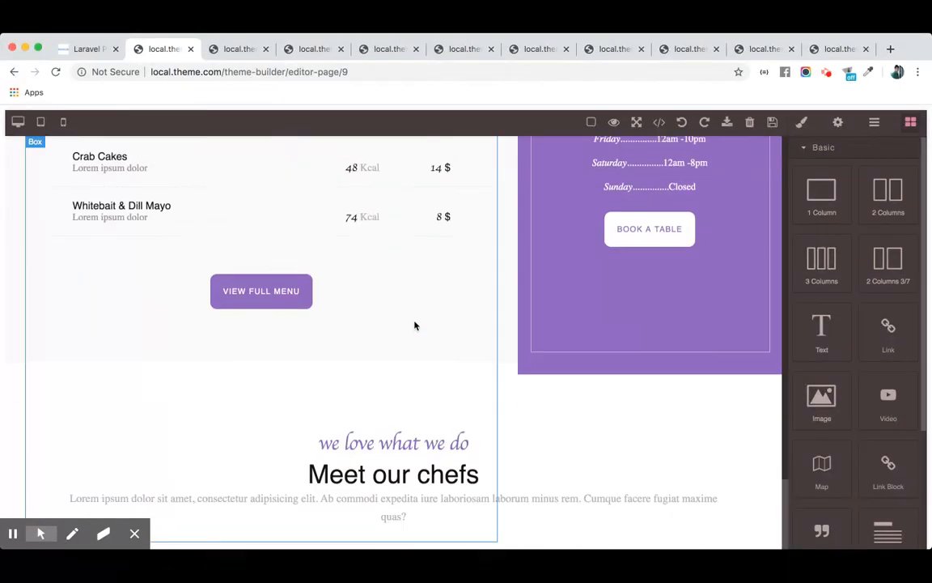
# Select the VIEW FULL MENU button to show its style classes
pyautogui.click(260, 291)
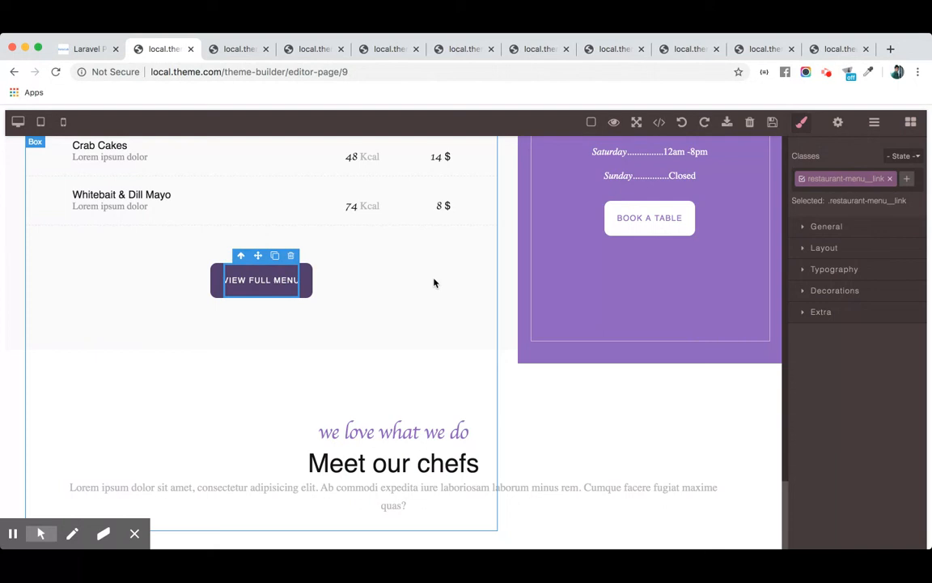
pyautogui.scroll(-3)
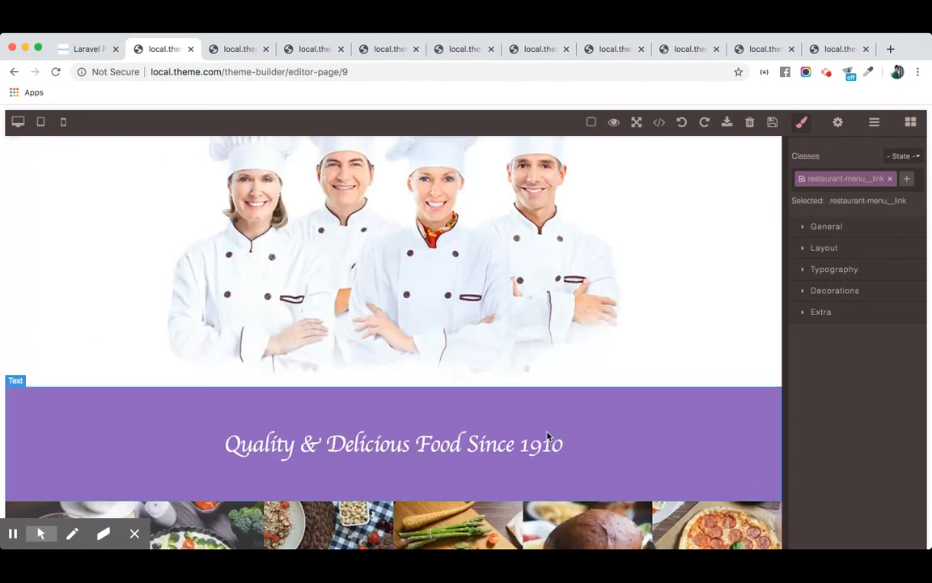
pyautogui.scroll(-3)
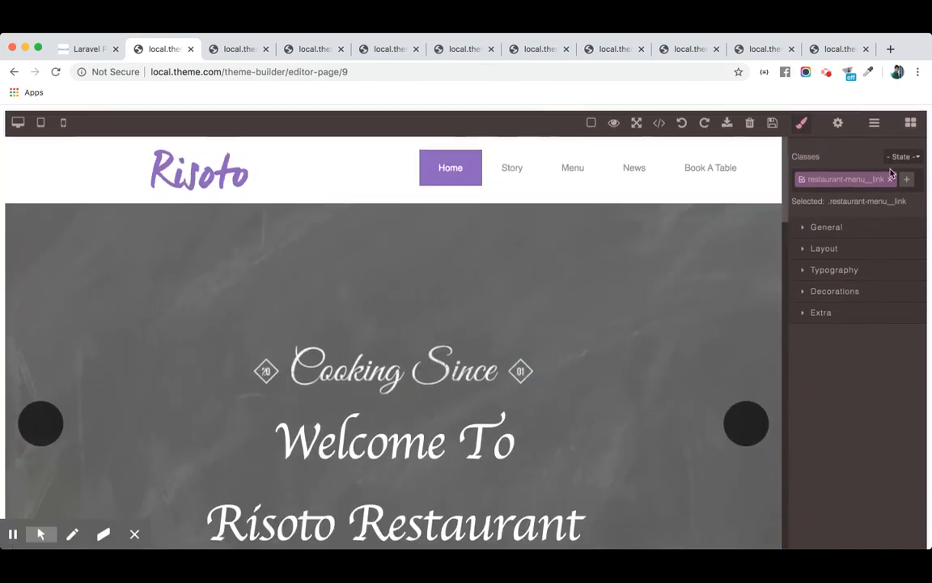
# Browse the Basic, Extra and Forms blocks, then select the Home nav link
pyautogui.click(909, 122)
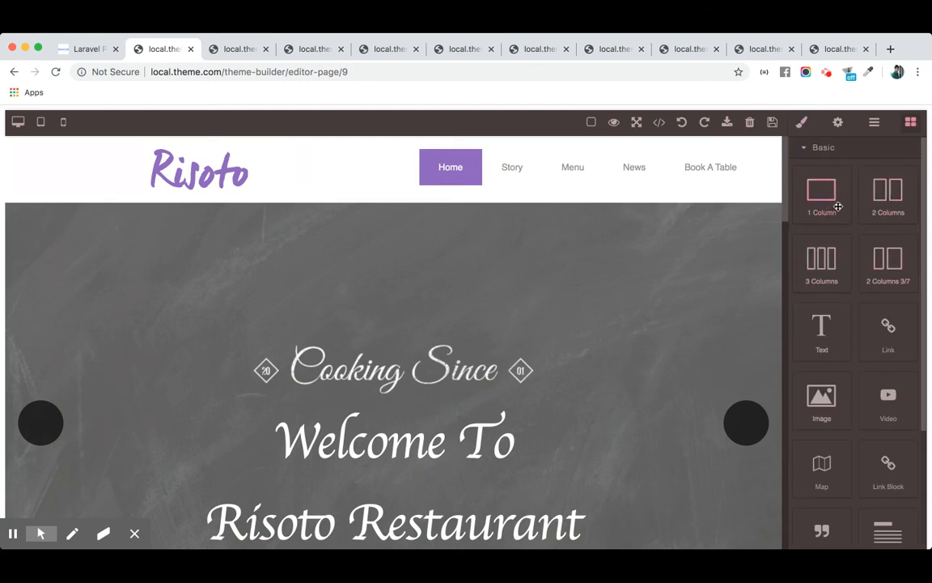
pyautogui.scroll(-3)
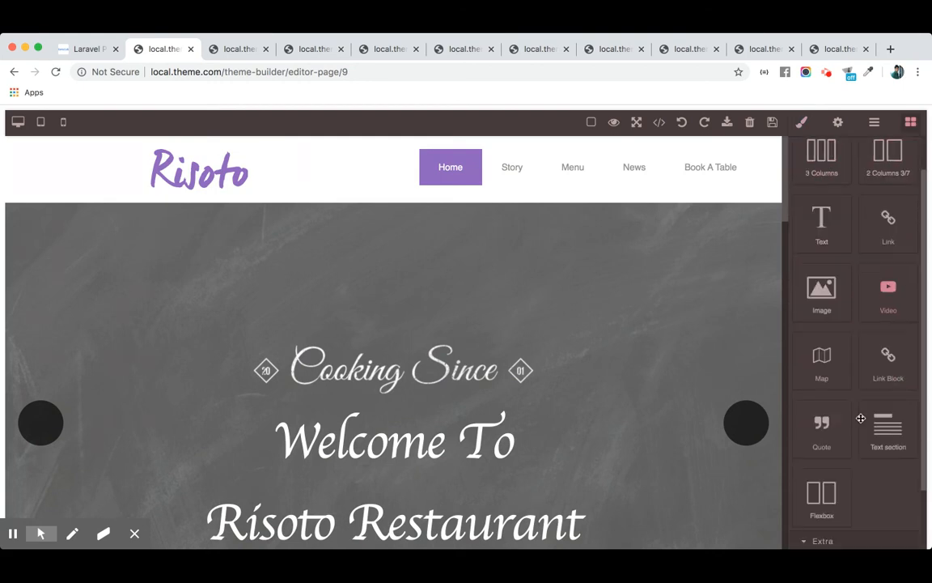
pyautogui.scroll(-3)
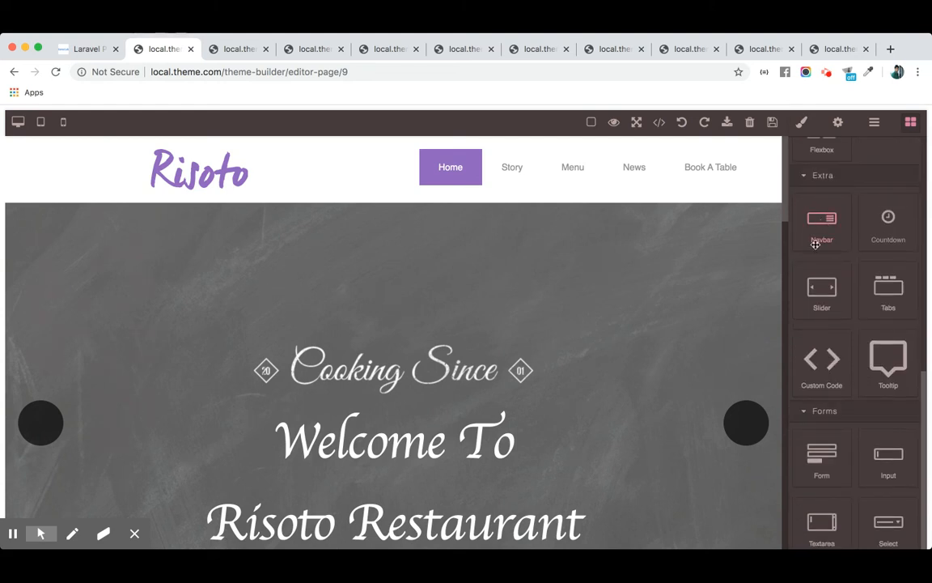
pyautogui.moveTo(884, 303)
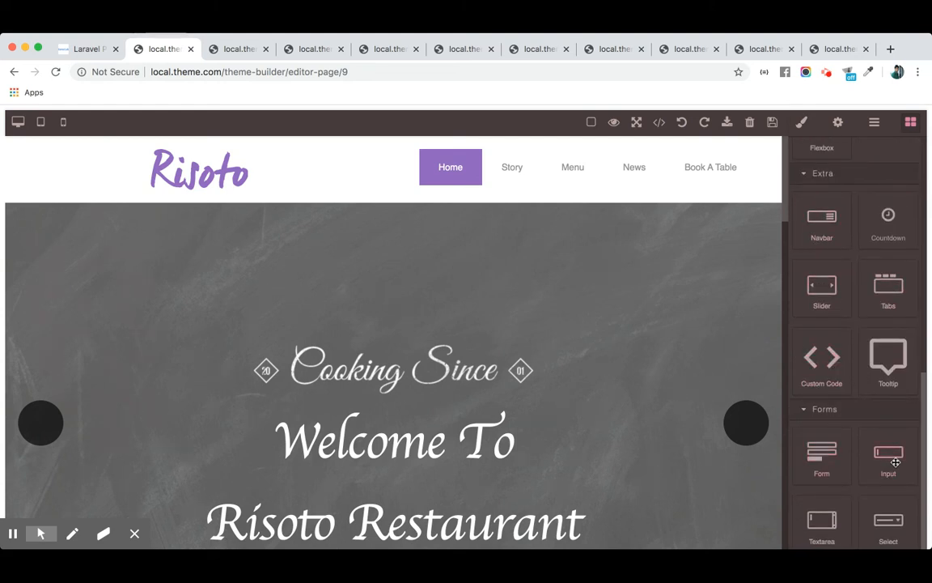
pyautogui.scroll(-3)
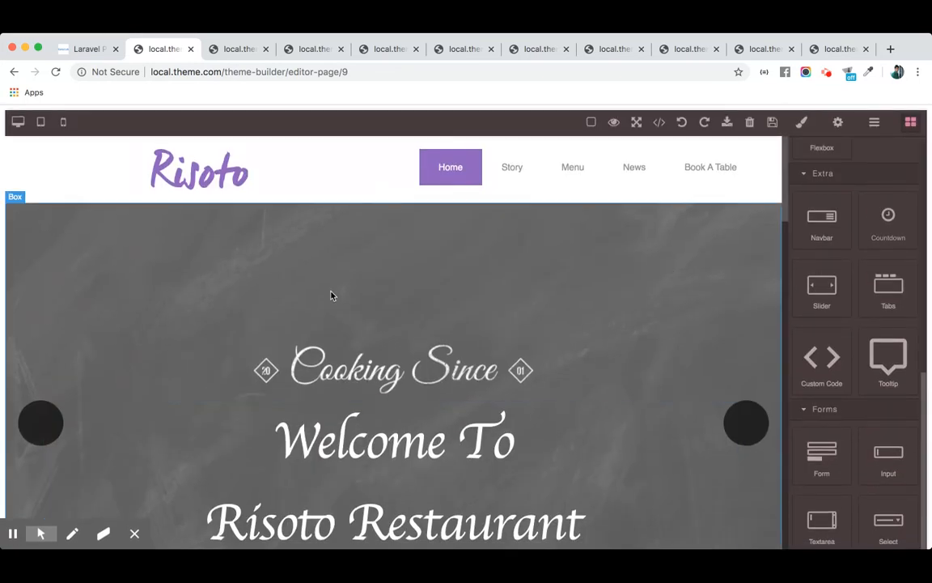
pyautogui.click(450, 166)
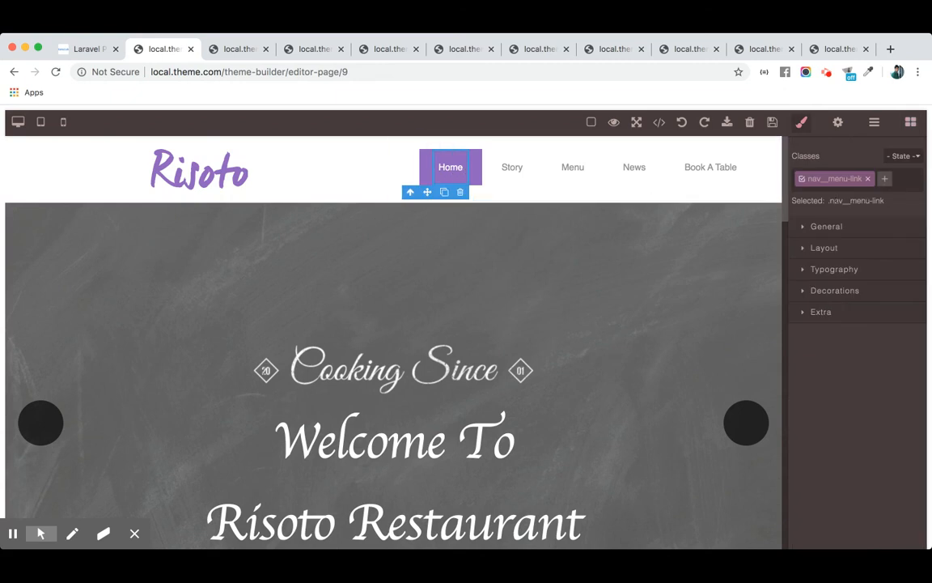
# Expand the Home link's General, Typography and Extra groups, then view local.theme.com/rist
pyautogui.click(826, 226)
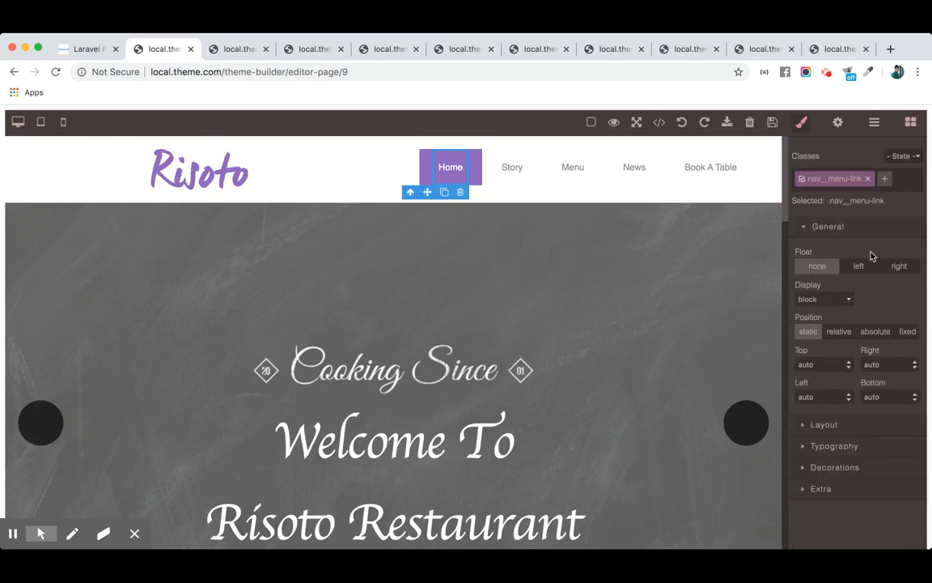
pyautogui.moveTo(854, 233)
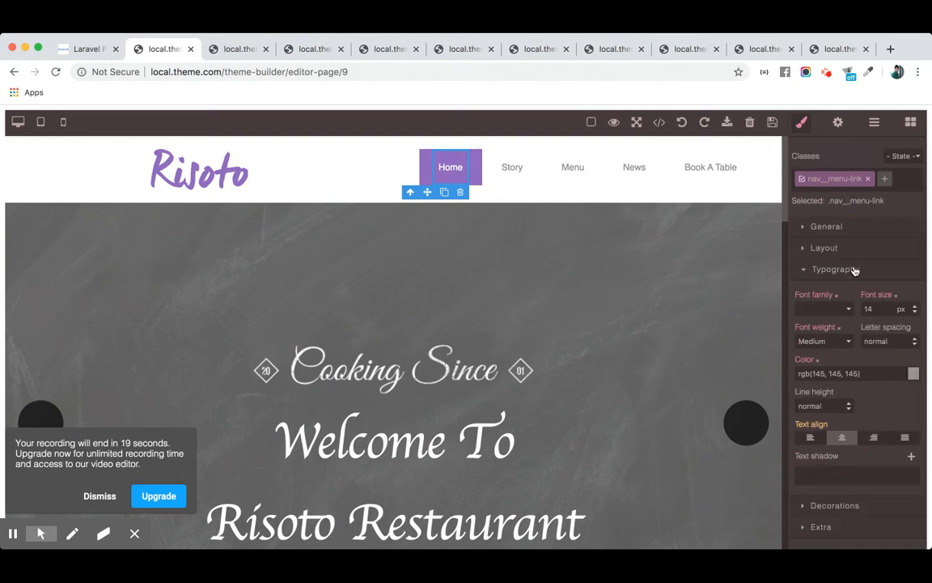
pyautogui.click(835, 268)
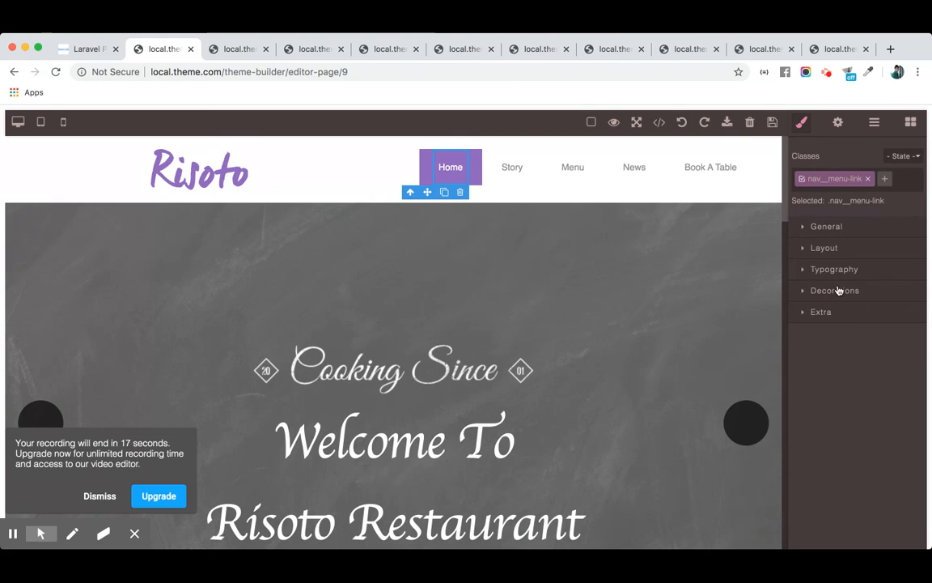
pyautogui.click(836, 290)
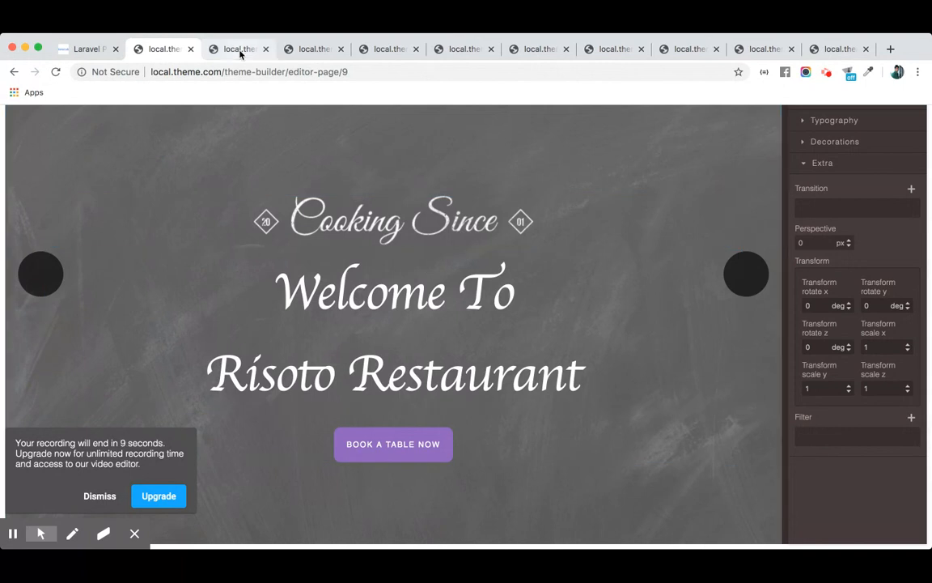
pyautogui.click(239, 49)
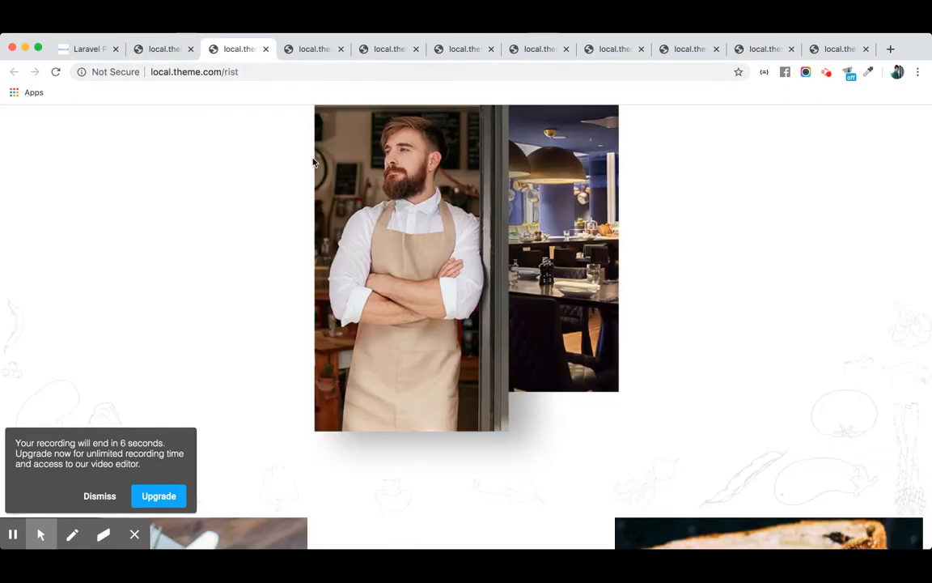
pyautogui.scroll(-3)
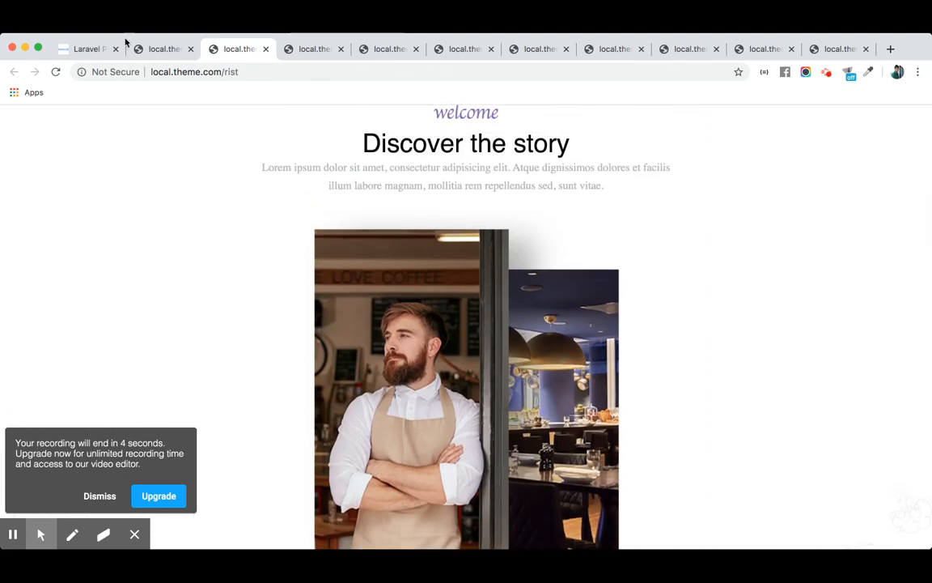